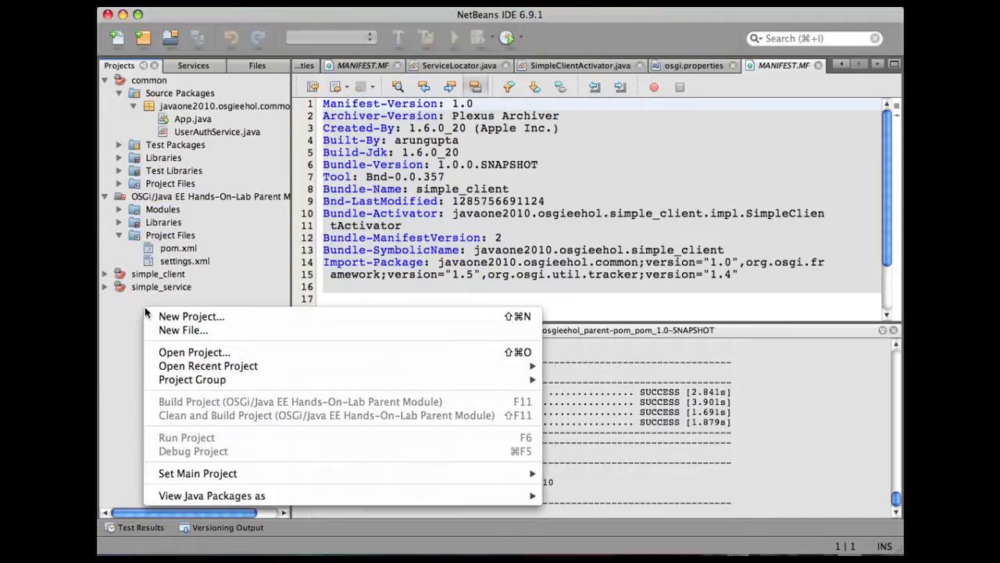
Step: Start a new Maven Web Application project and name it simple_webclient
click(191, 316)
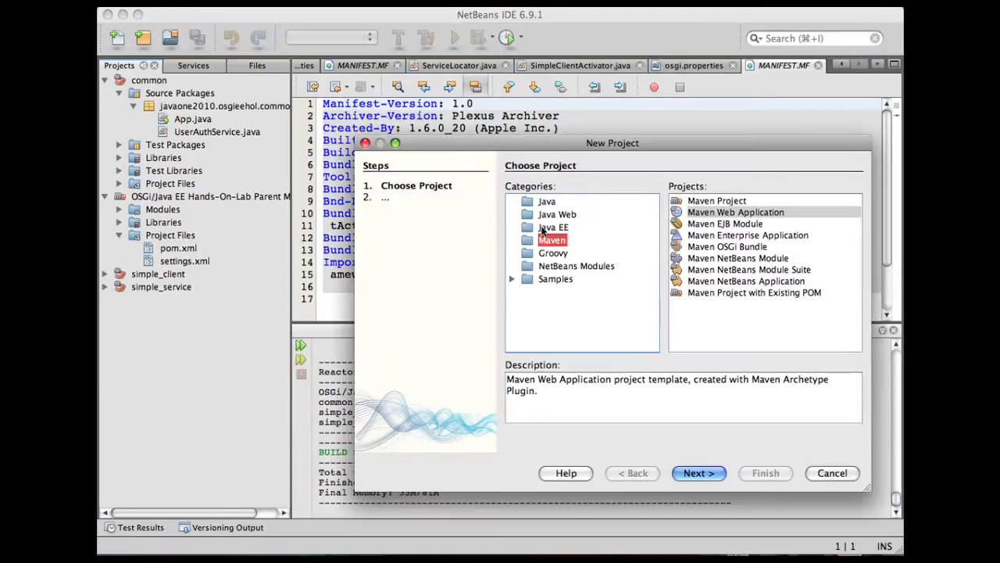
click(735, 213)
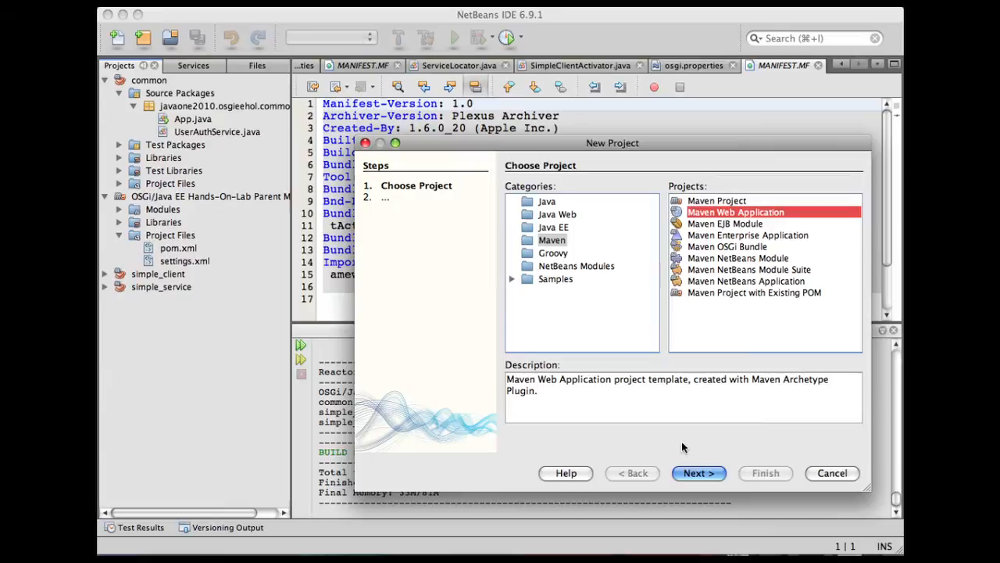
click(697, 472)
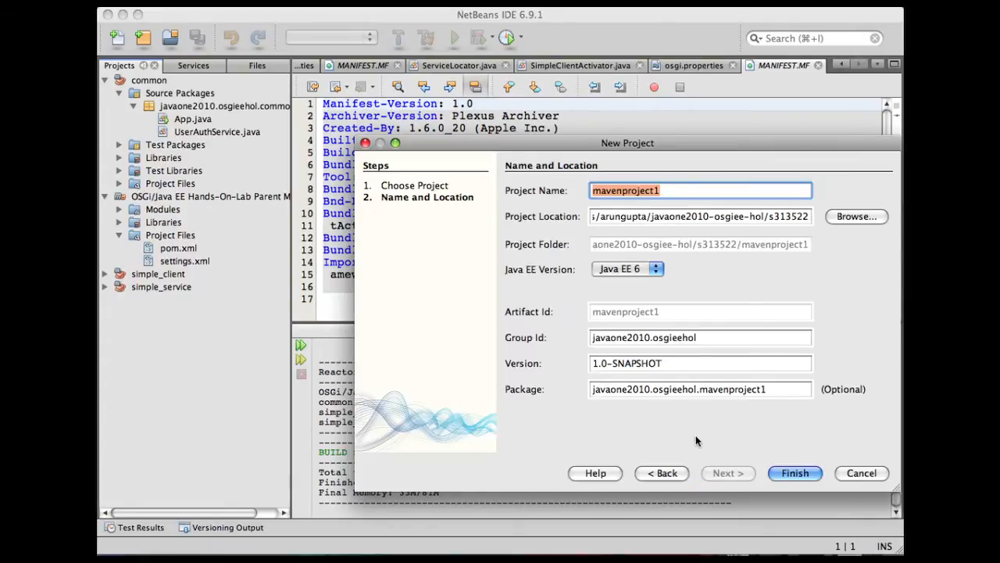
text(simple_)
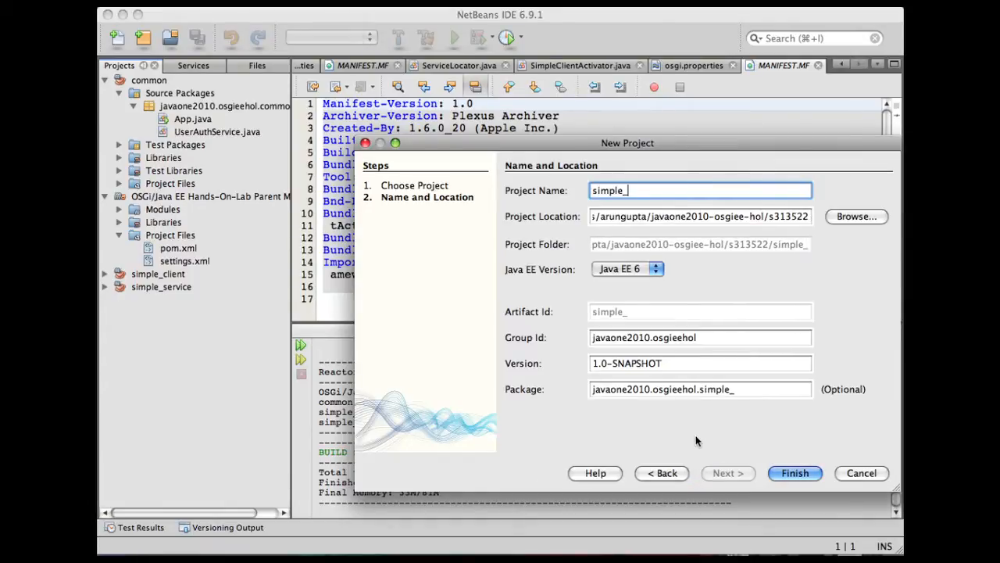
text(webclient)
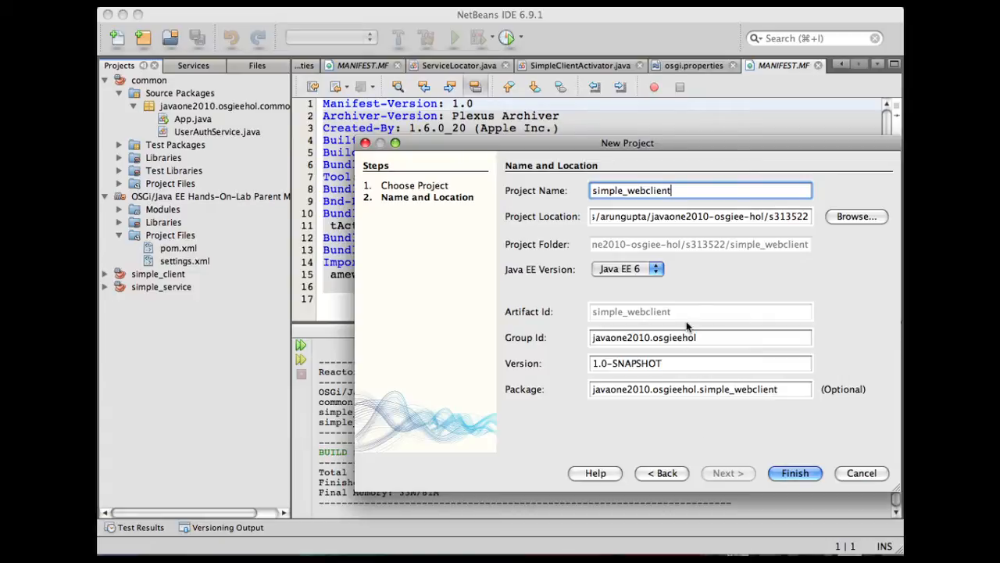
mouse_move(718, 226)
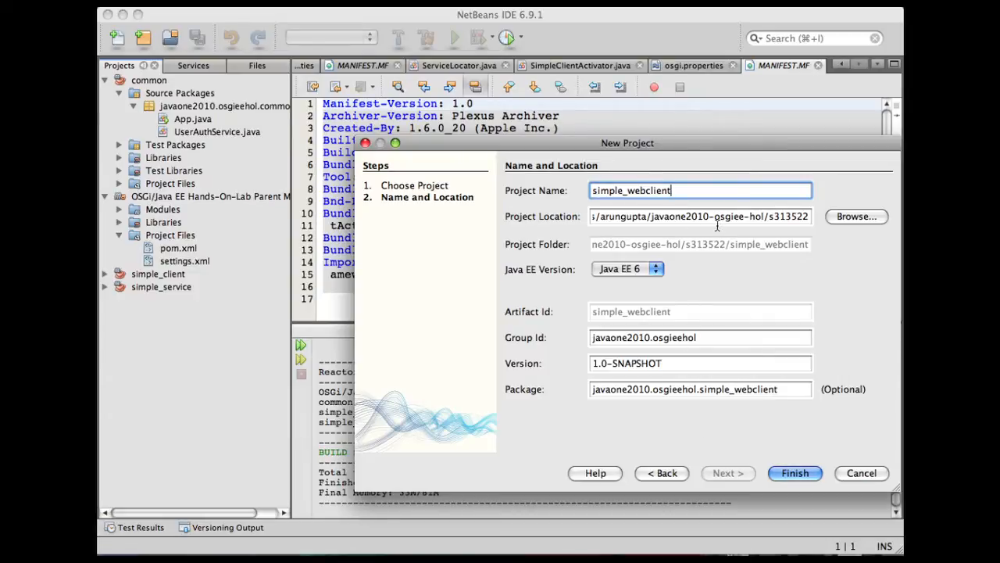
Step: Set the package to javaone2010.osgieehol.simple_webclient.impl and finish creating the project
click(700, 387)
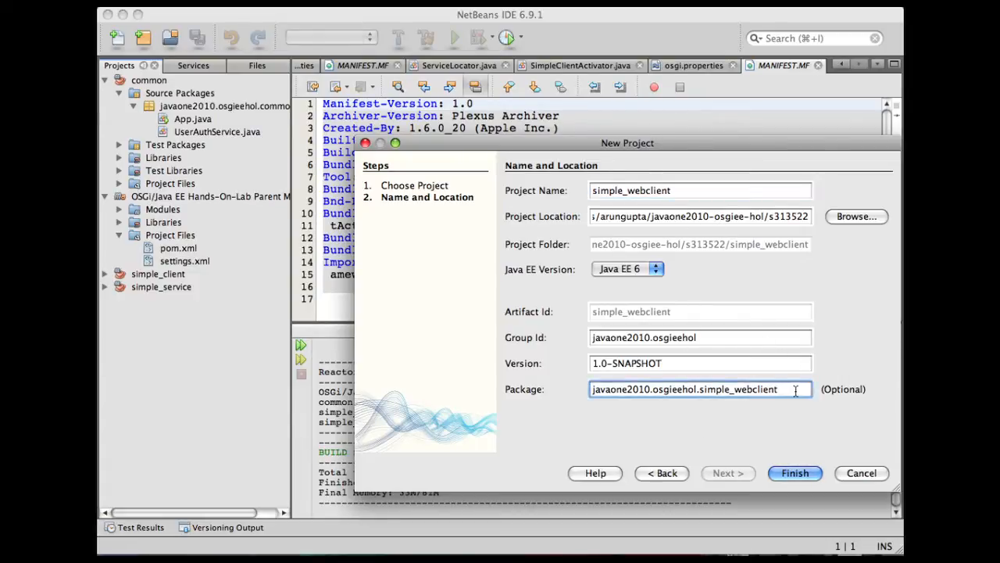
text(.impl)
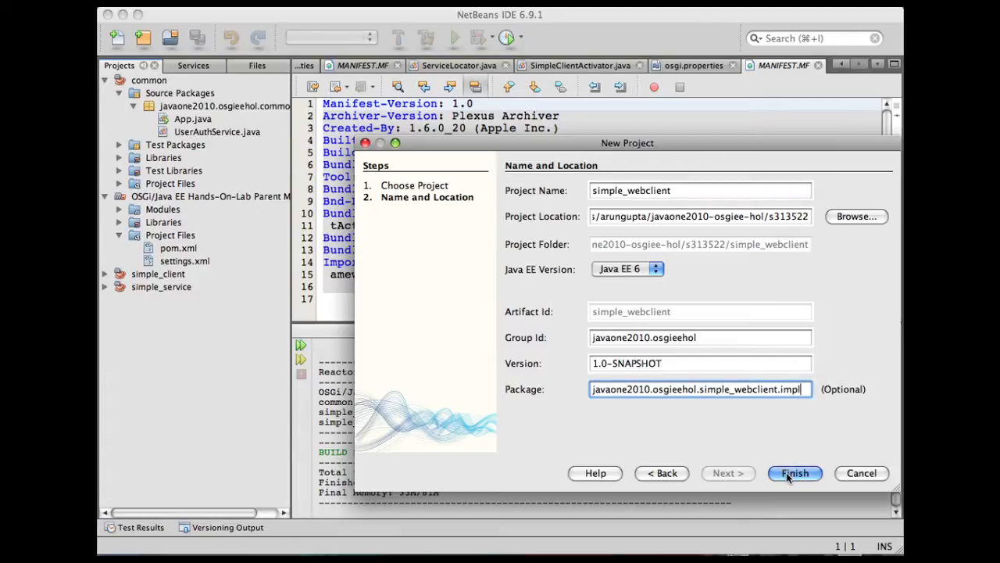
click(794, 472)
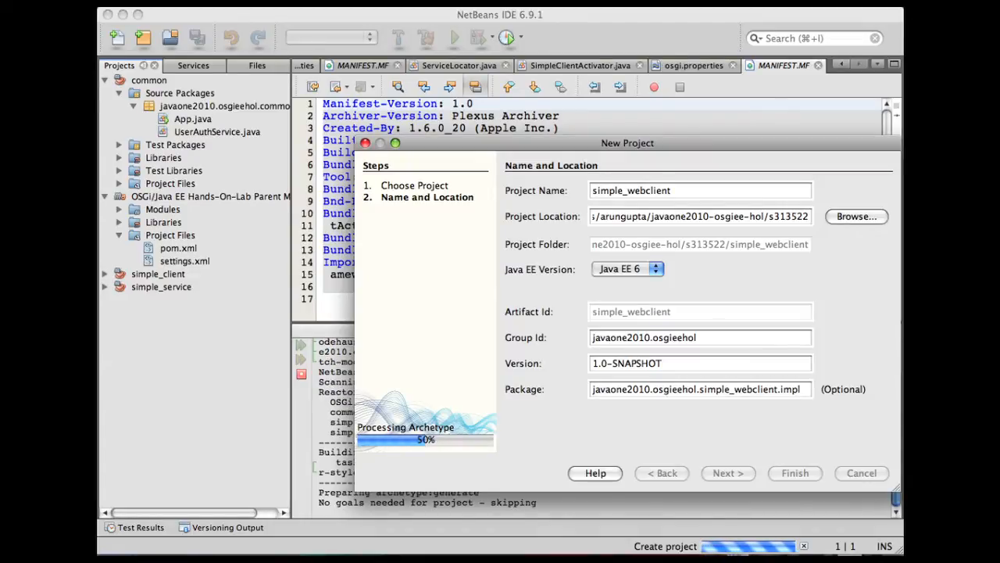
click(794, 472)
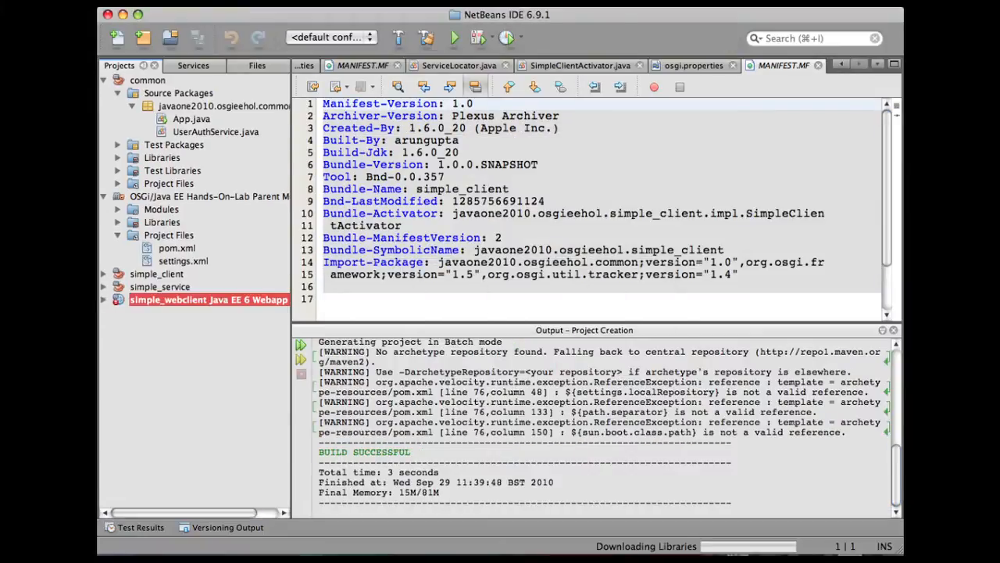
Step: Create a new Java class ServiceLocator in the simple_webclient.impl source package
click(105, 300)
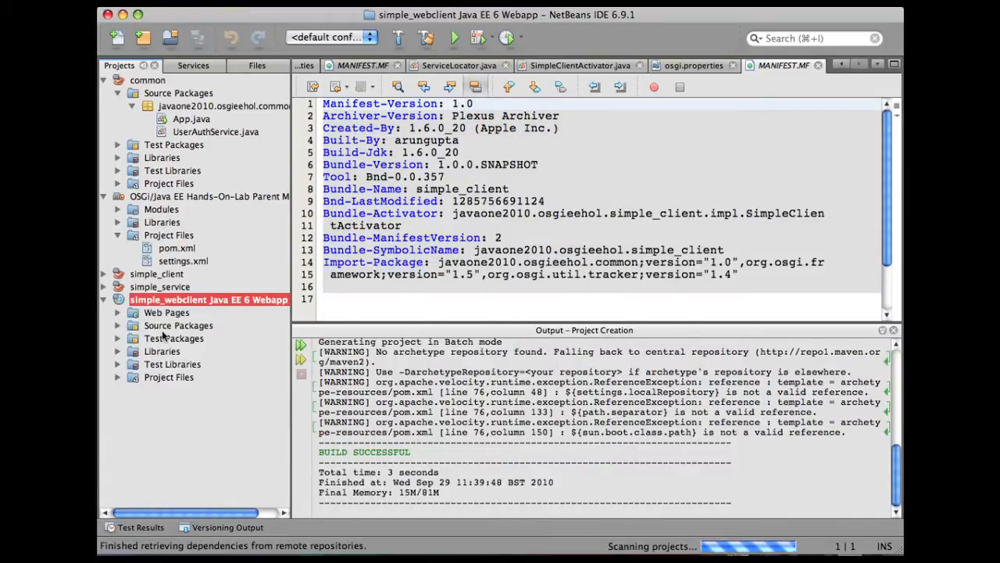
click(117, 325)
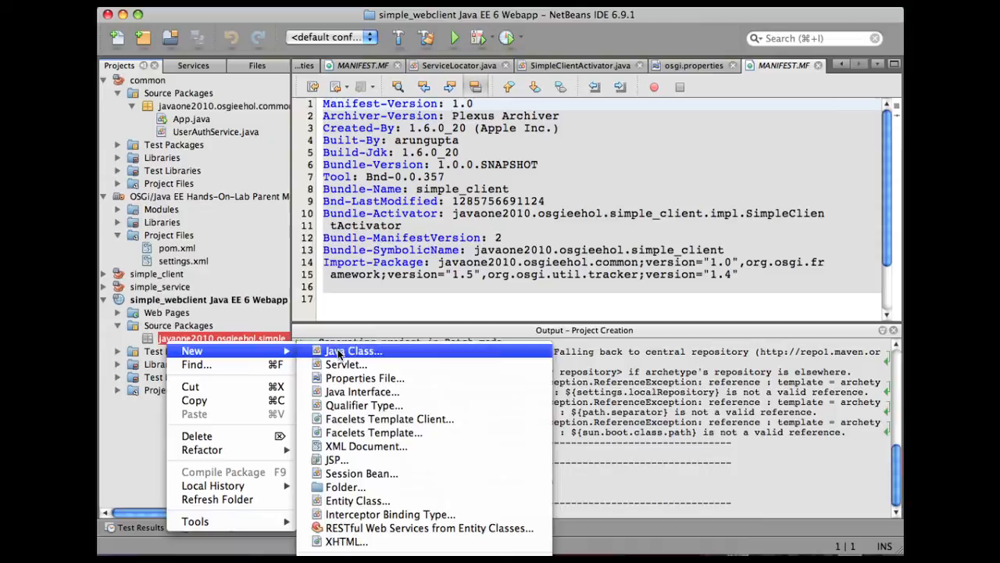
click(353, 350)
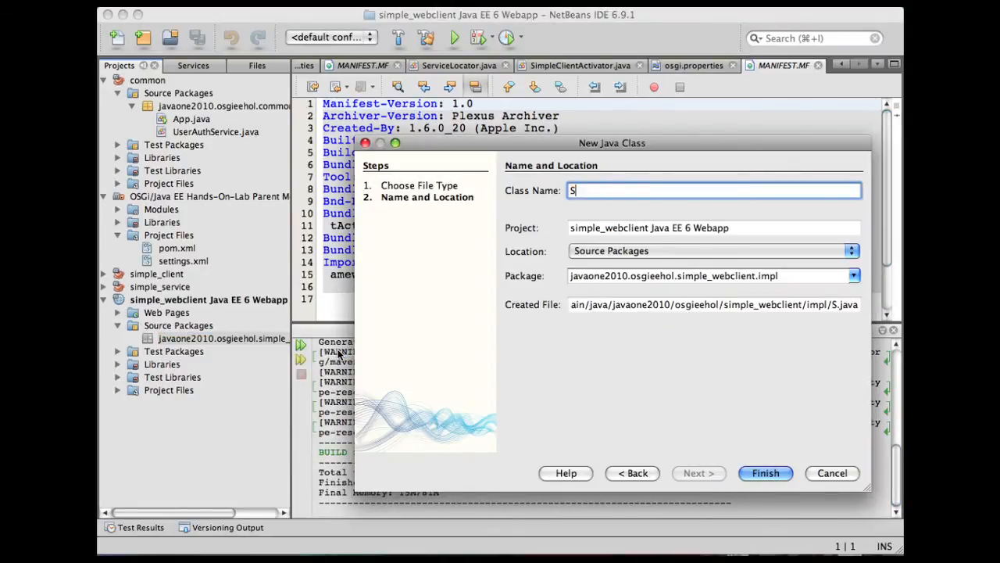
text(erviceLoc)
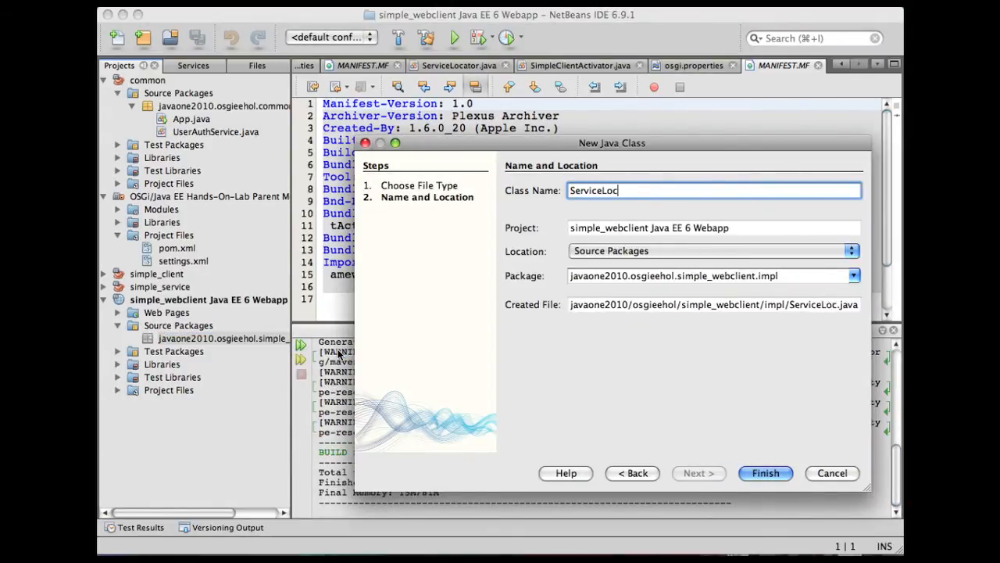
text(ator)
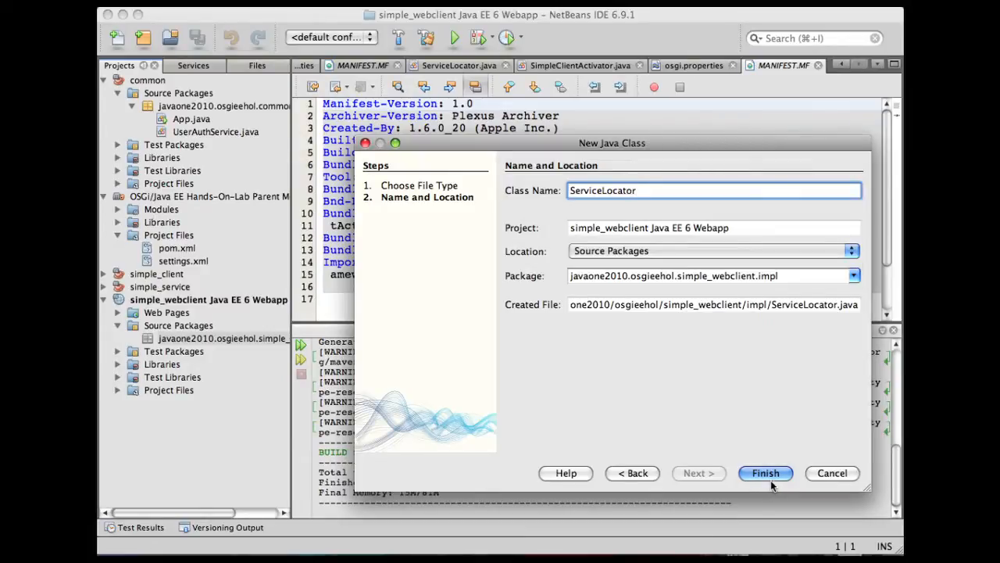
click(766, 472)
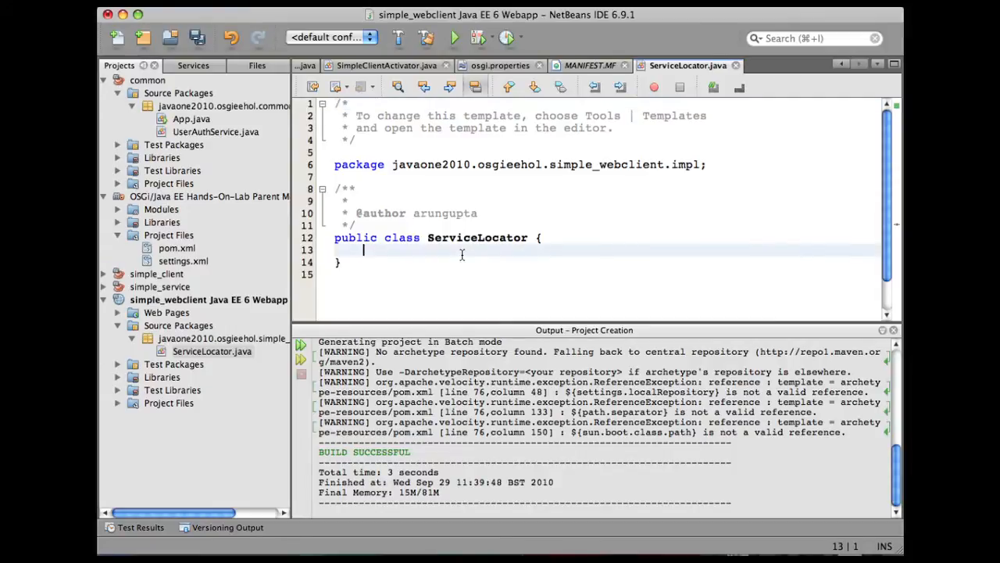
Step: Expand the servicelocator code template to insert the ServiceTracker lookup with getUserAuthService
text(servicelocat)
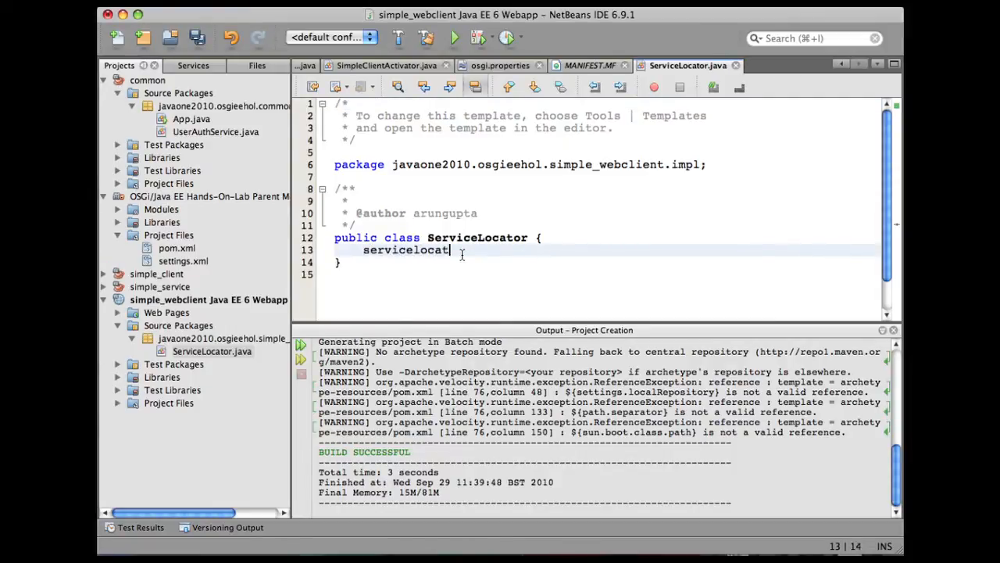
scroll(down, 3)
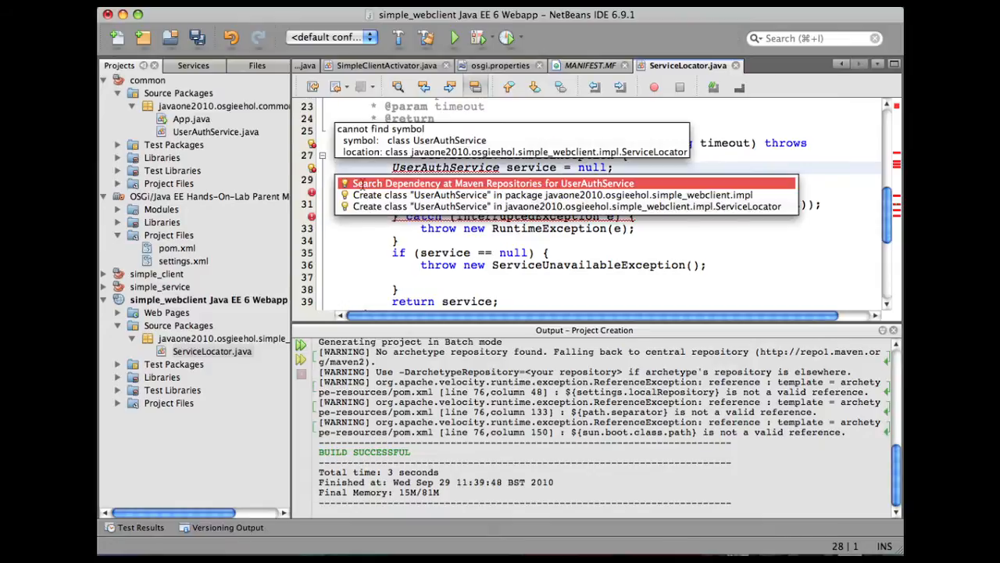
Step: Add the common artifact for UserAuthService and org.osgi.core for BundleContext via repository search
click(494, 183)
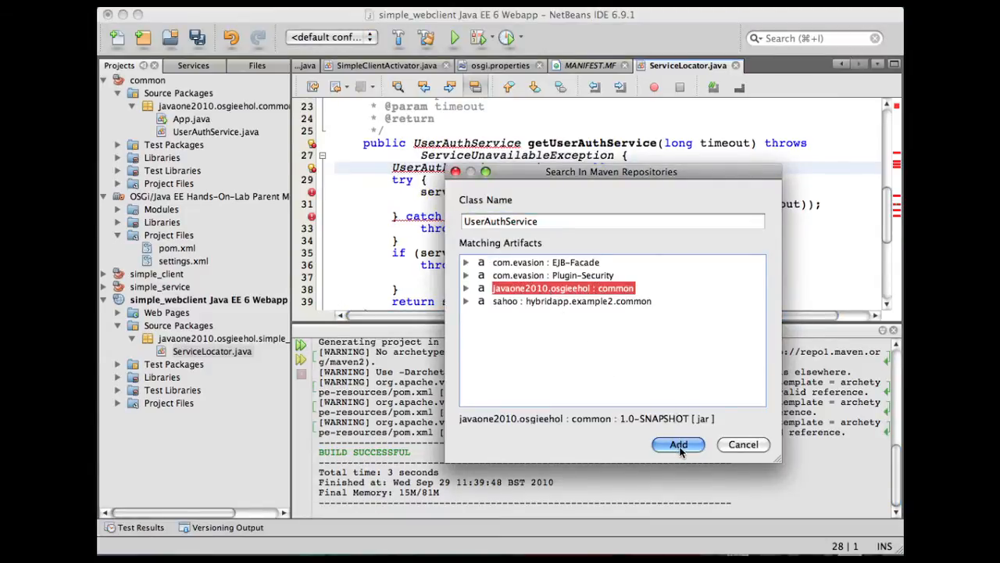
click(678, 444)
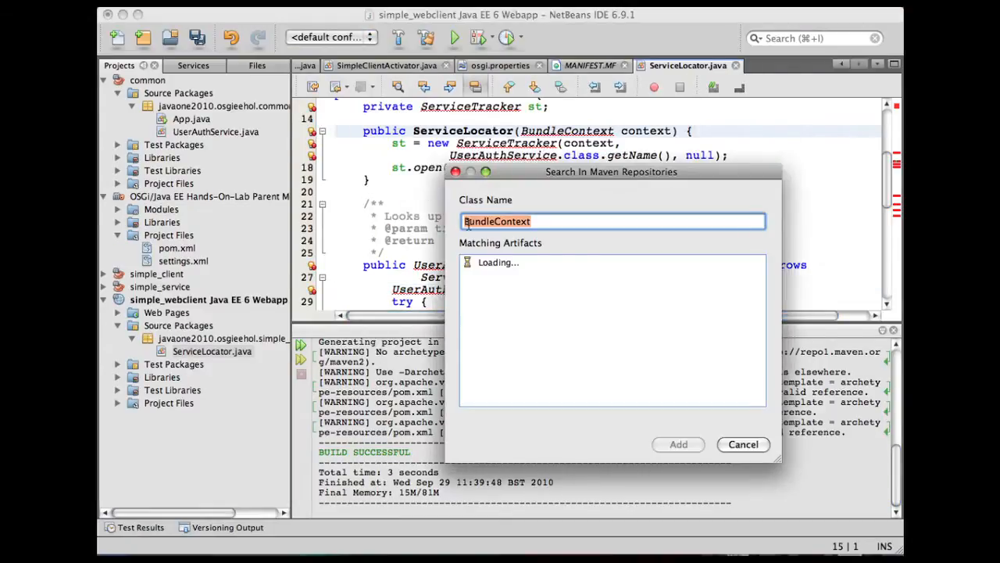
mouse_move(566, 336)
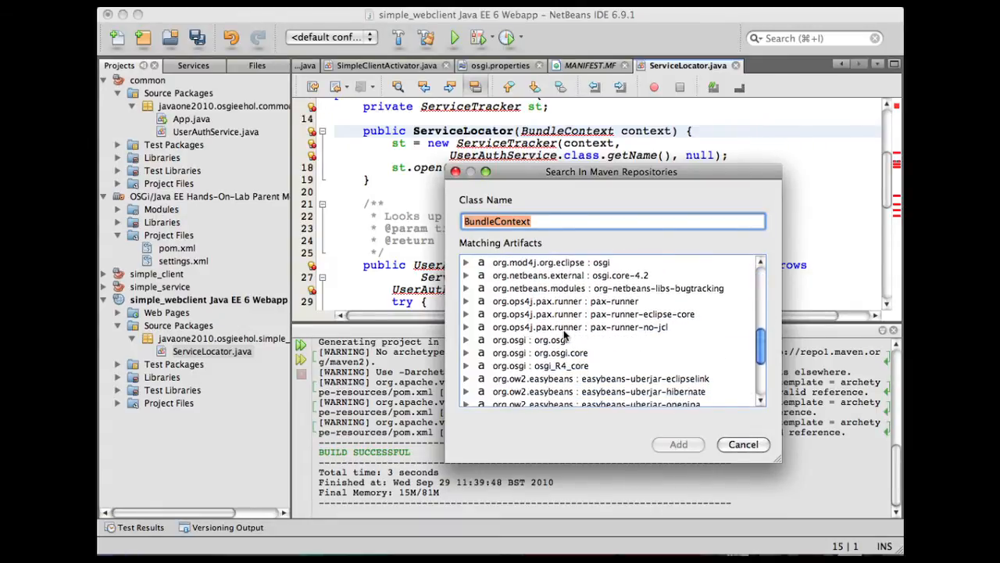
click(541, 353)
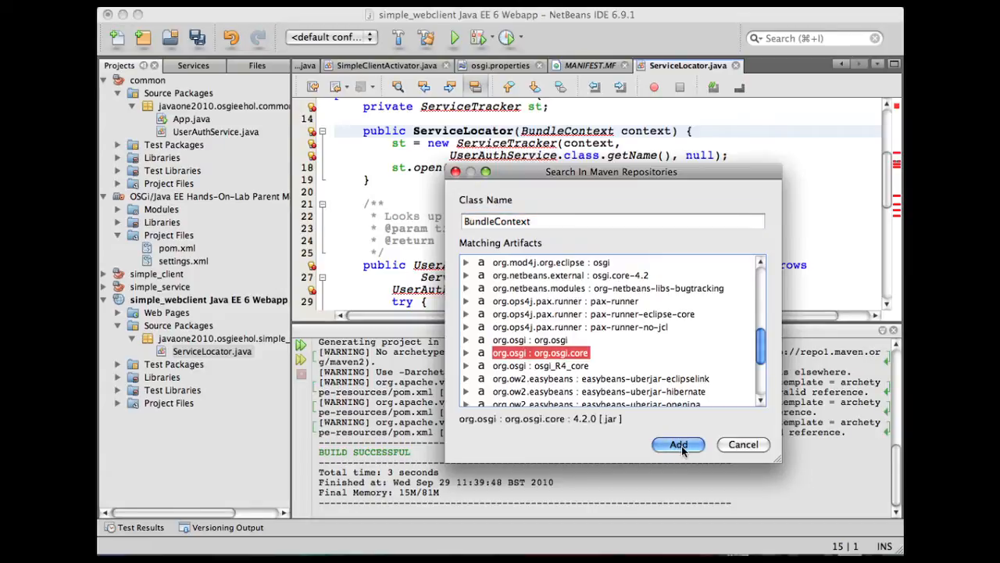
click(679, 444)
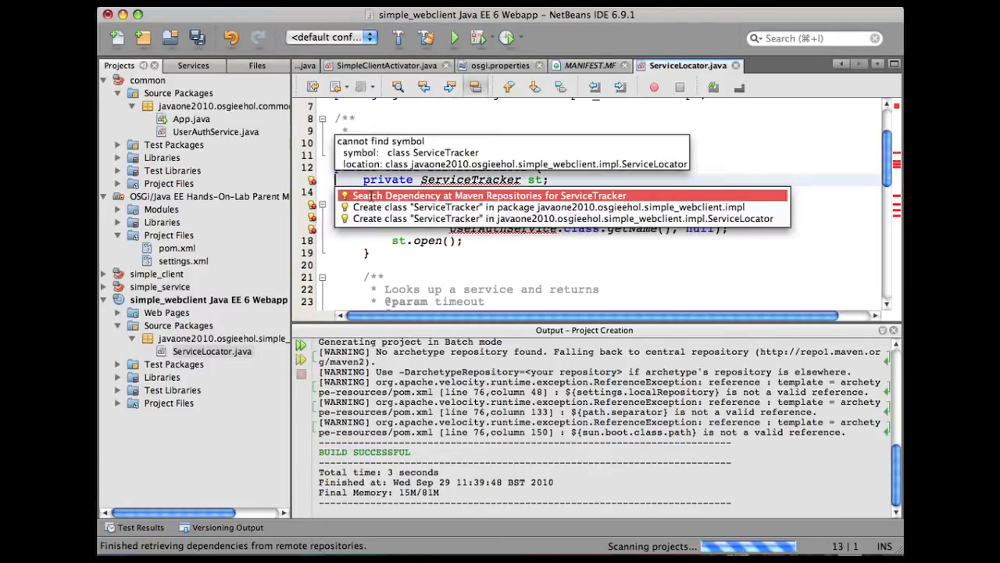
Step: Add the org.osgi.compendium artifact as the dependency for ServiceTracker
click(487, 195)
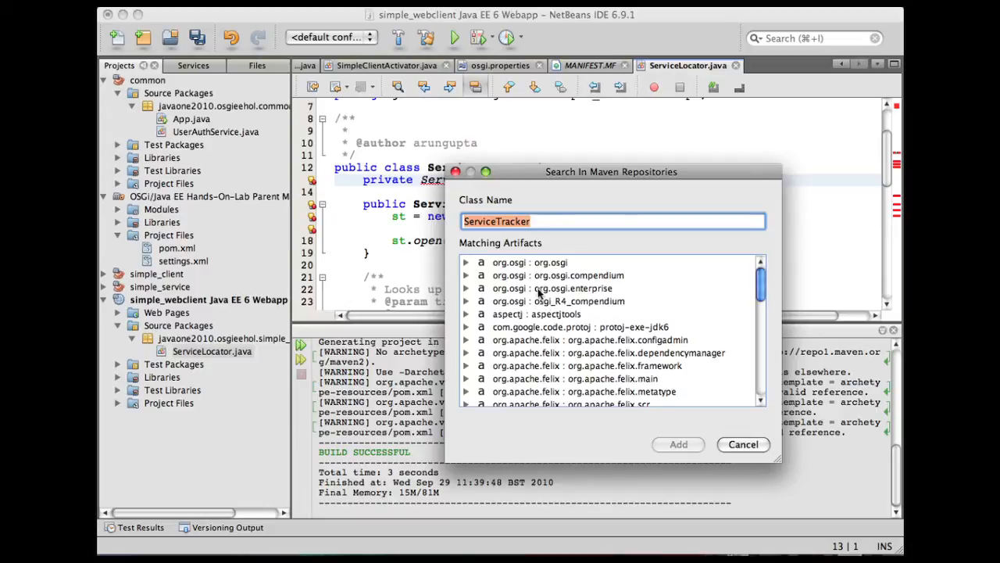
click(558, 275)
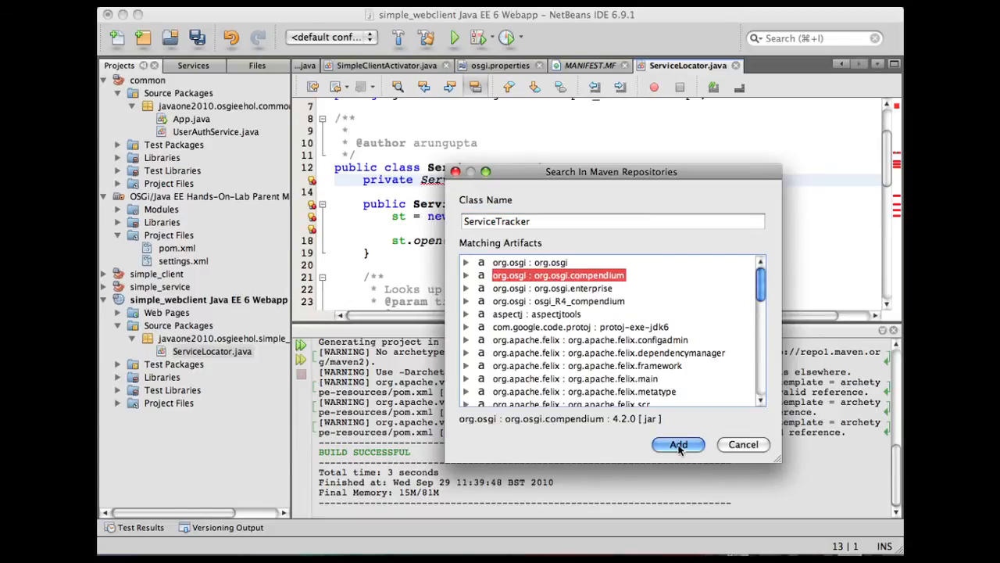
click(678, 444)
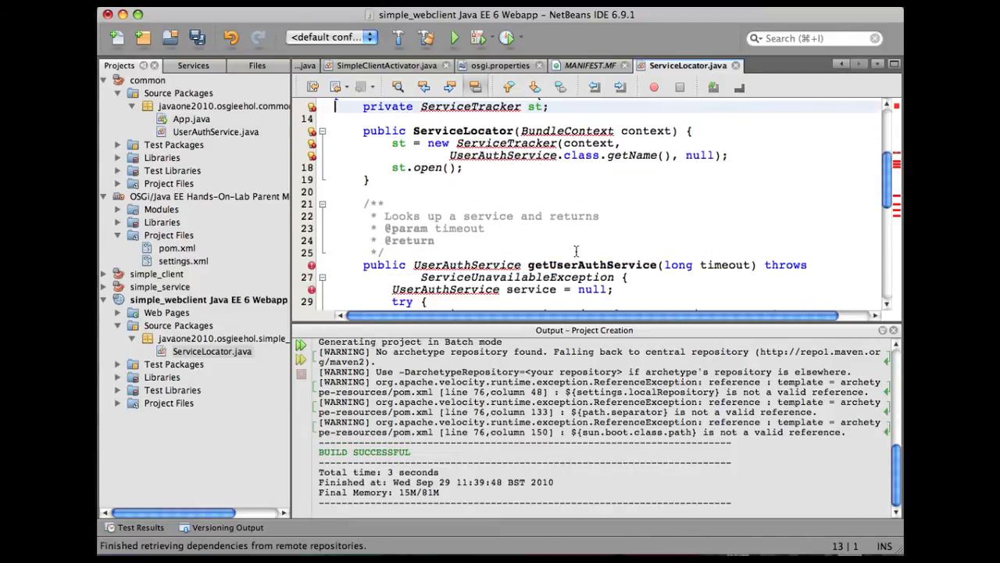
scroll(down, 3)
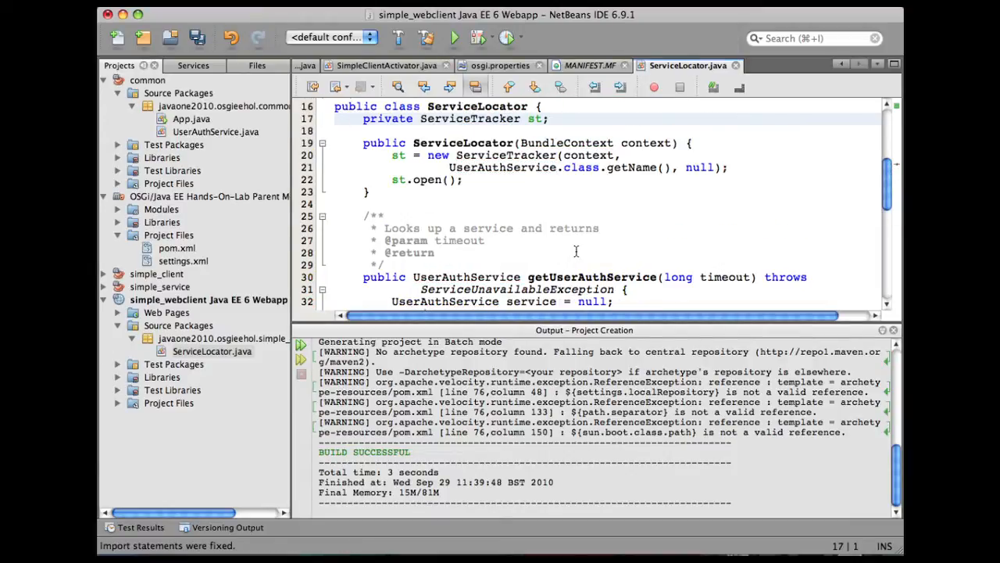
scroll(down, 3)
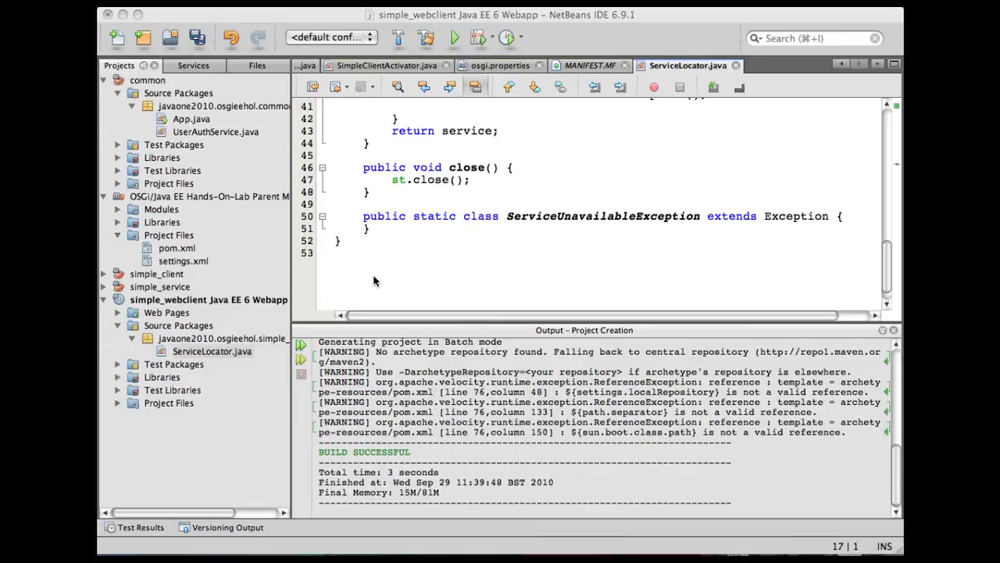
mouse_move(242, 342)
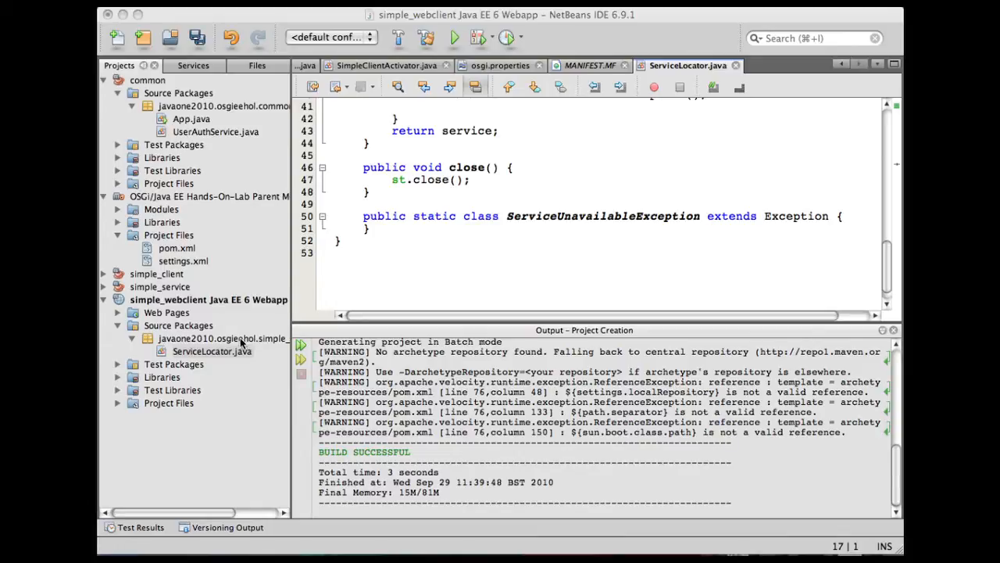
Step: Create a LoginServlet in the impl package mapped to URL pattern /login
click(222, 338)
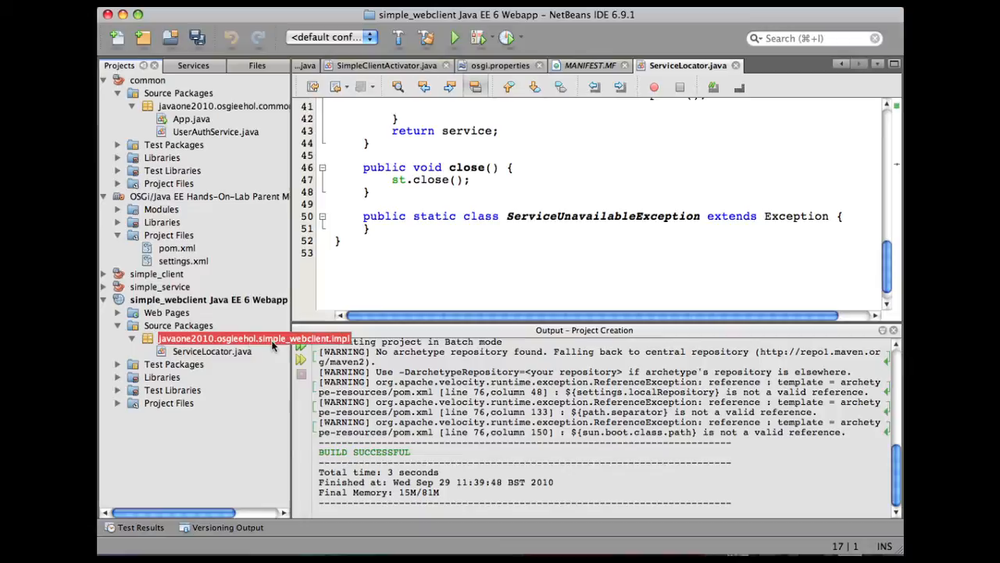
right_click(253, 337)
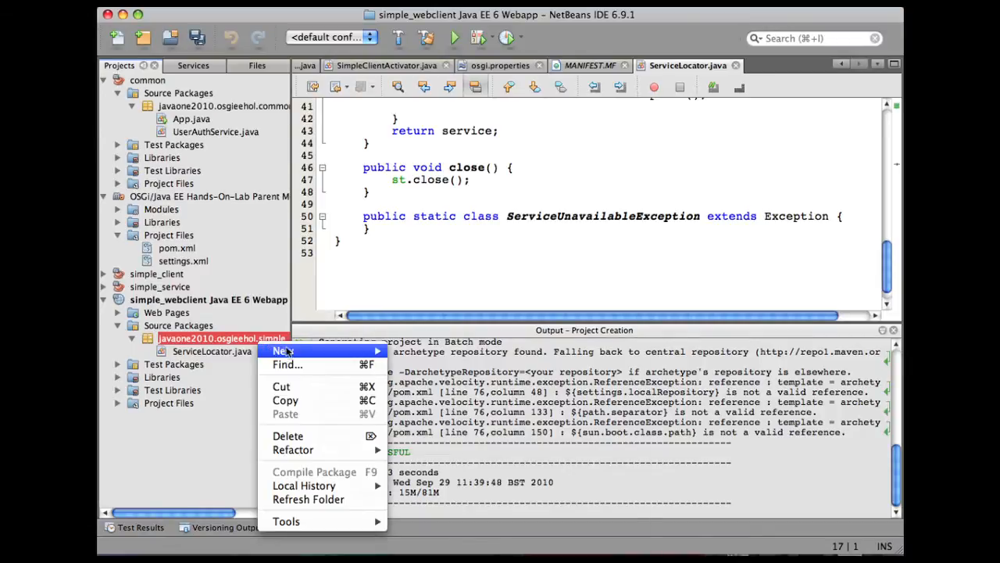
click(281, 350)
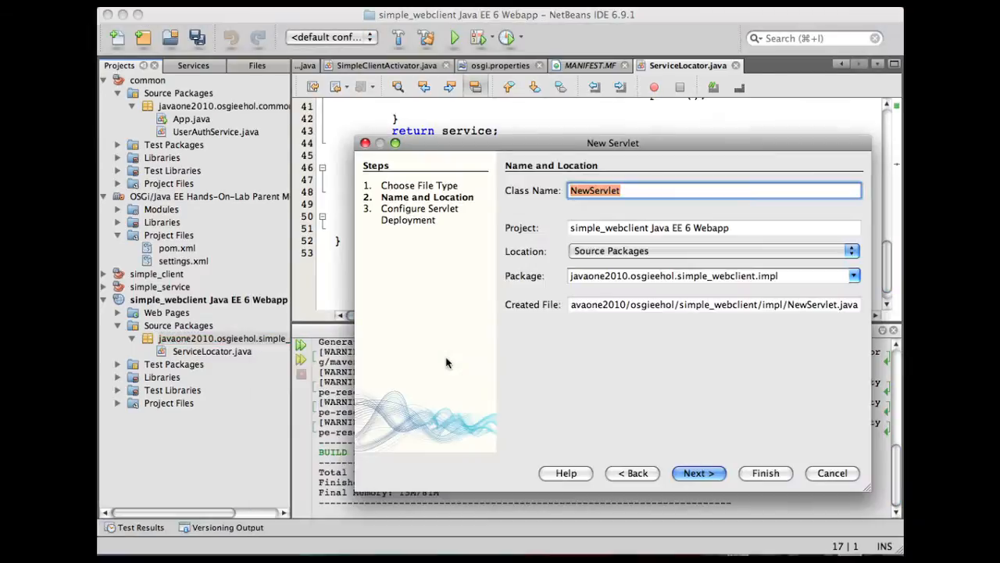
text(LoginServlet)
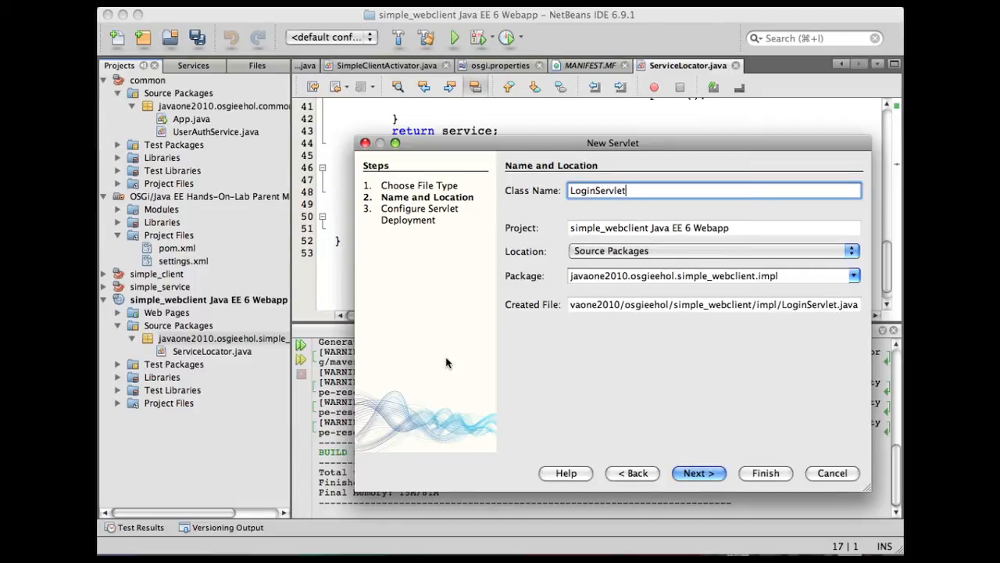
click(697, 473)
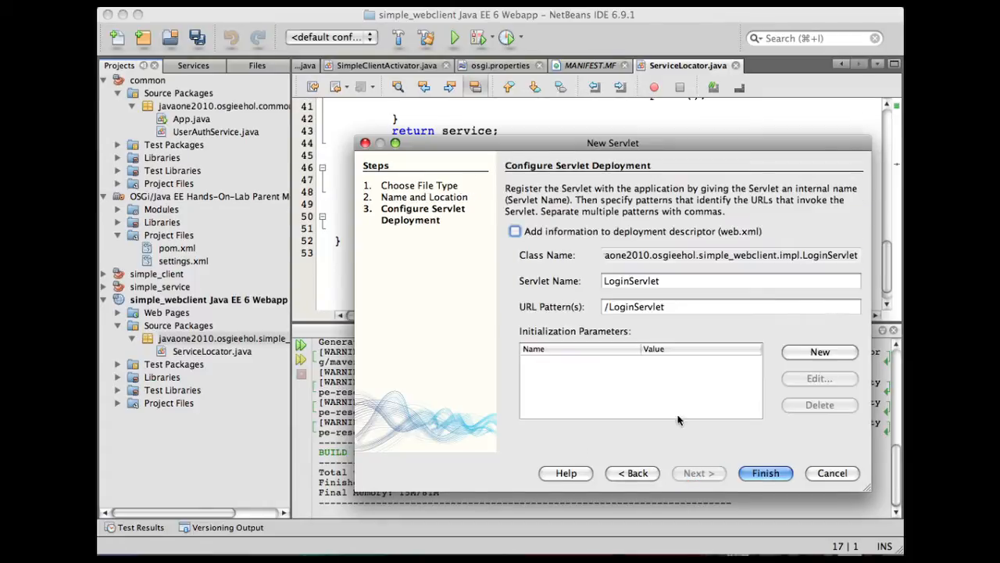
click(732, 304)
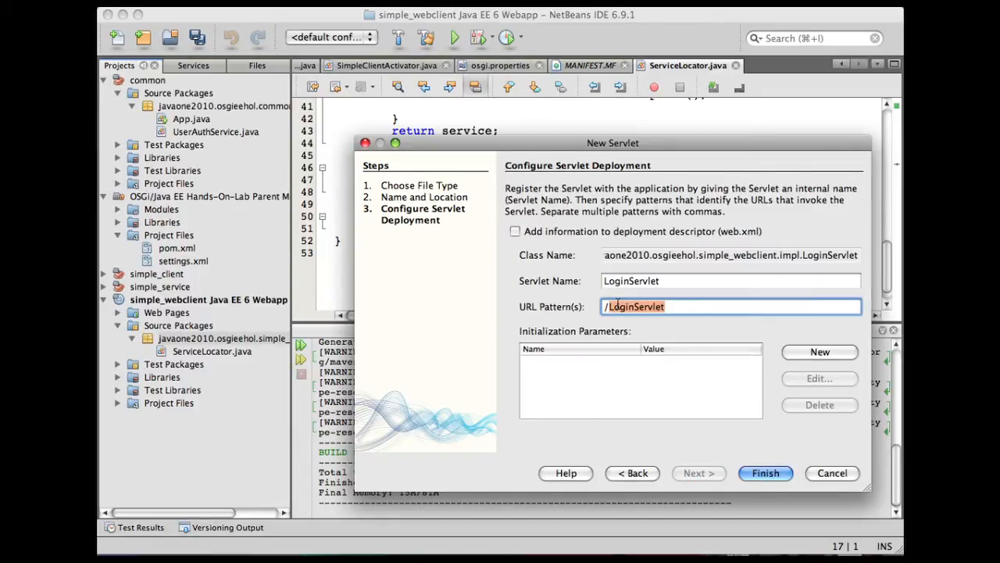
text(/login)
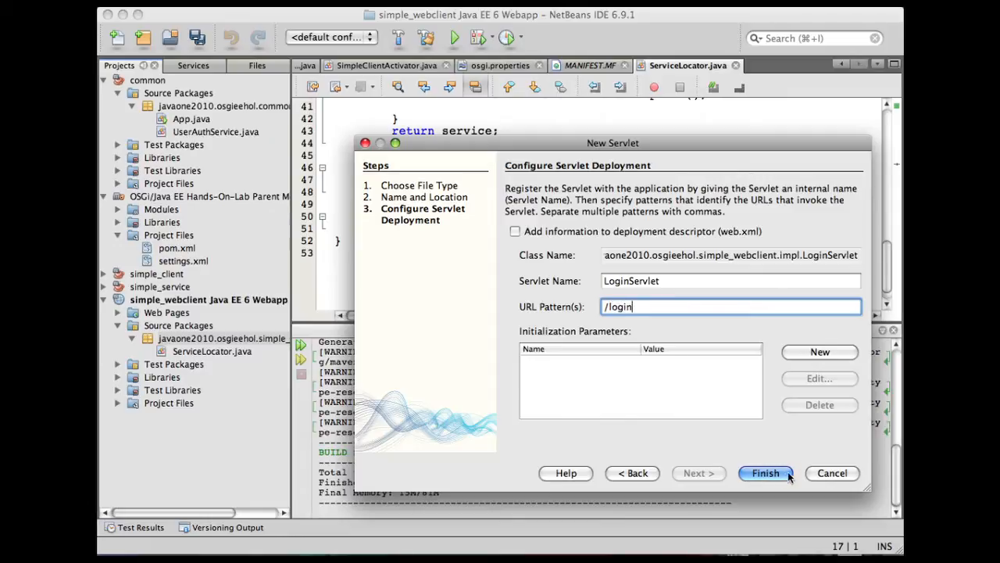
click(766, 472)
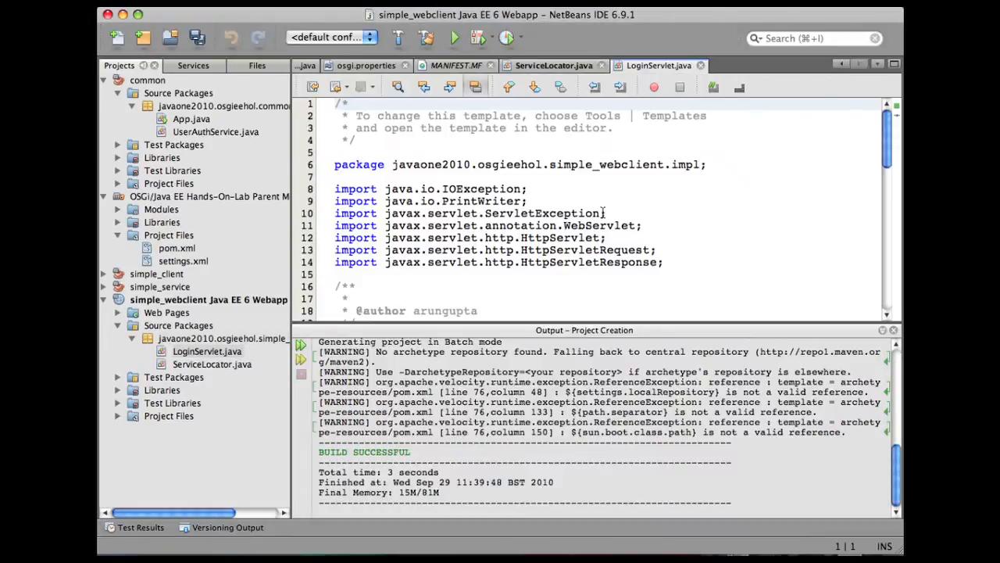
Step: Insert the loginservlet template code using ServiceLocator and import BundleContext
scroll(down, 3)
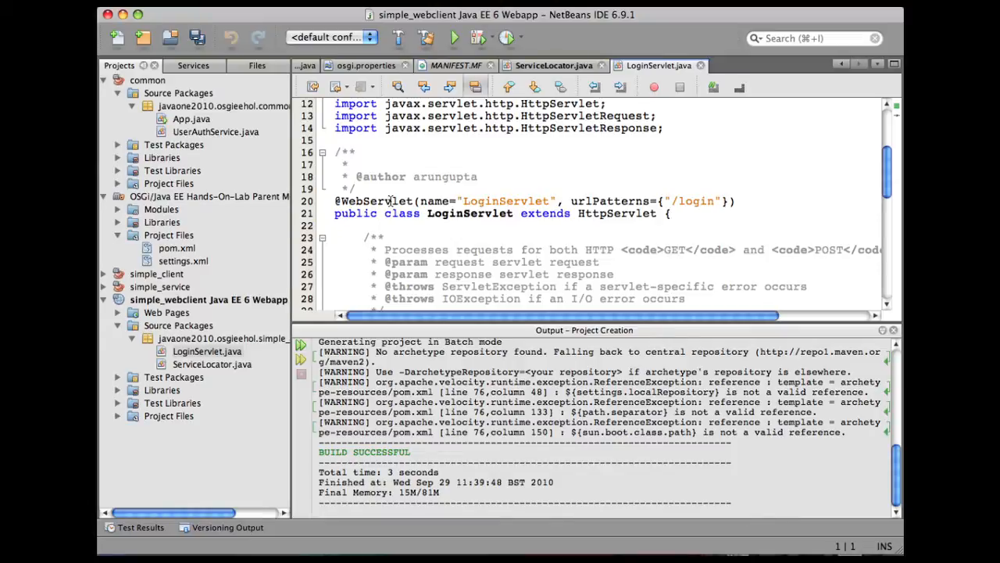
click(672, 213)
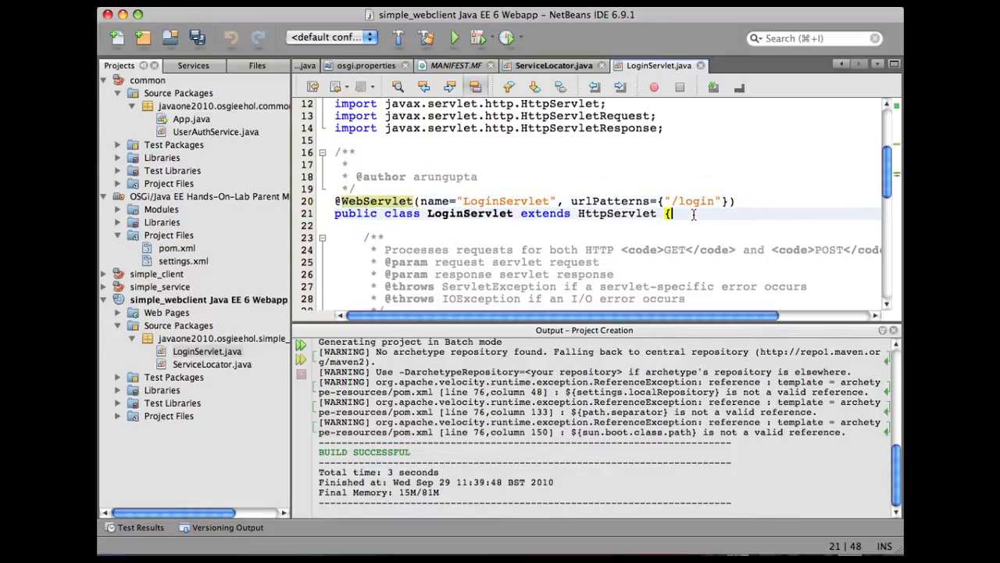
text(loginservlet)
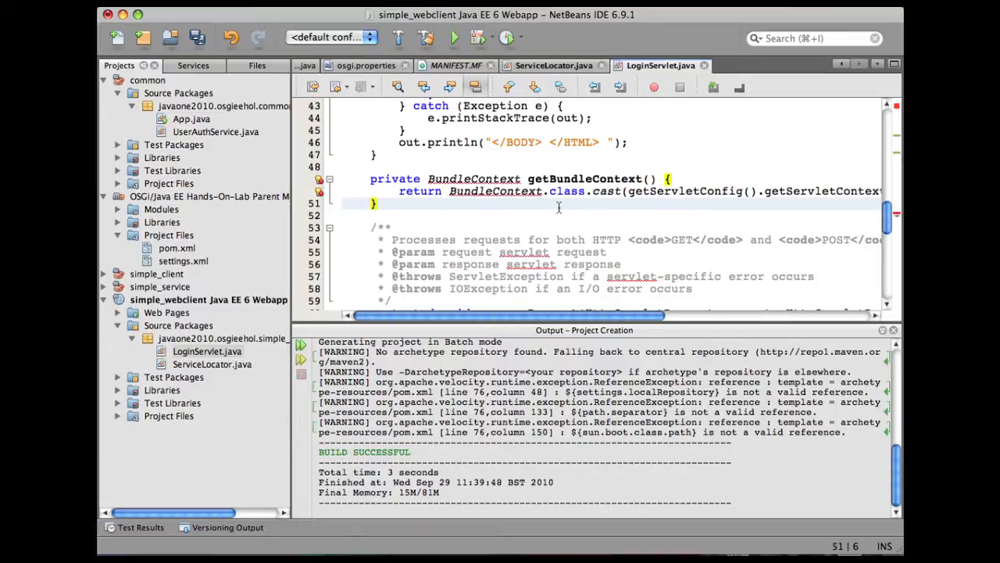
click(319, 193)
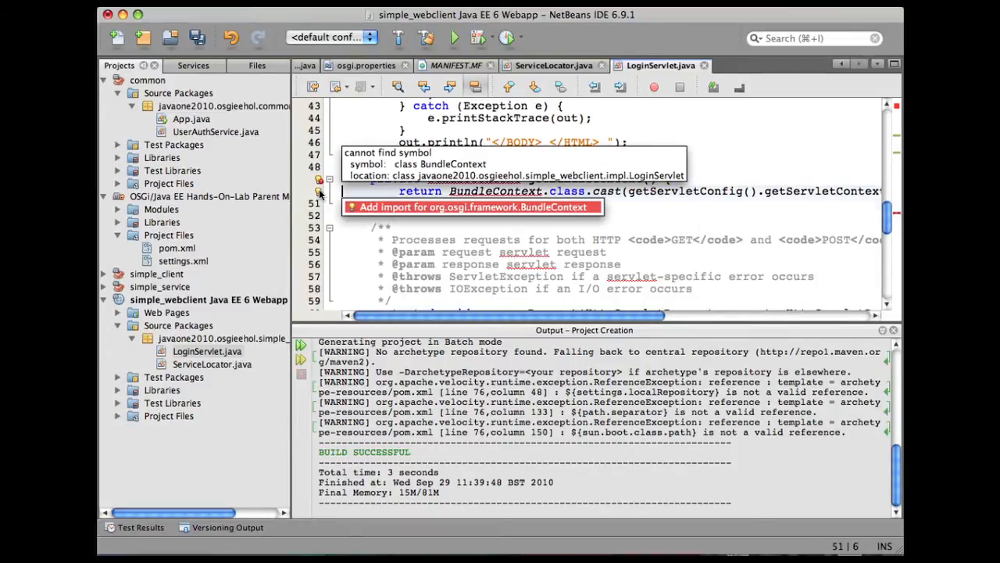
click(475, 206)
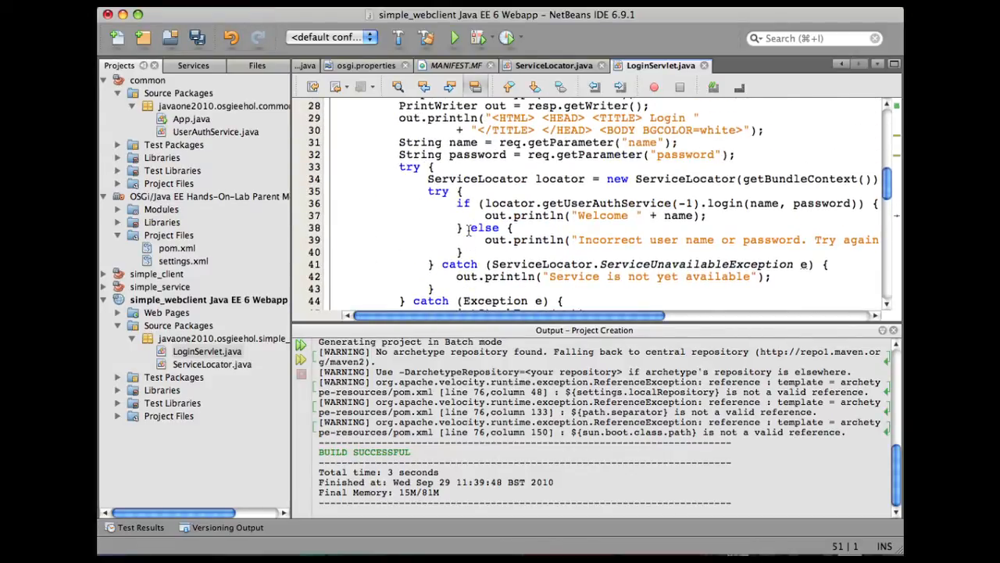
click(485, 178)
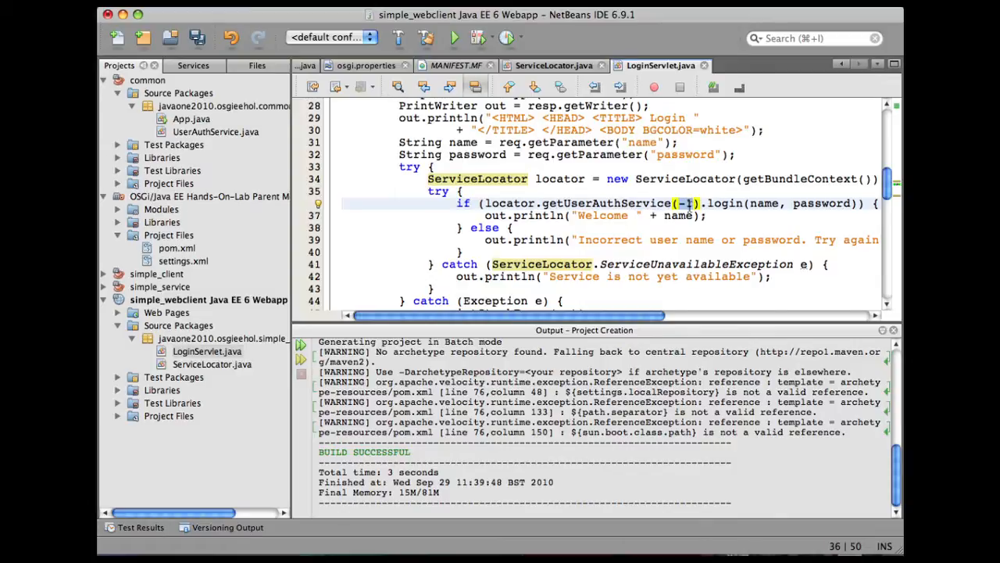
text(1)
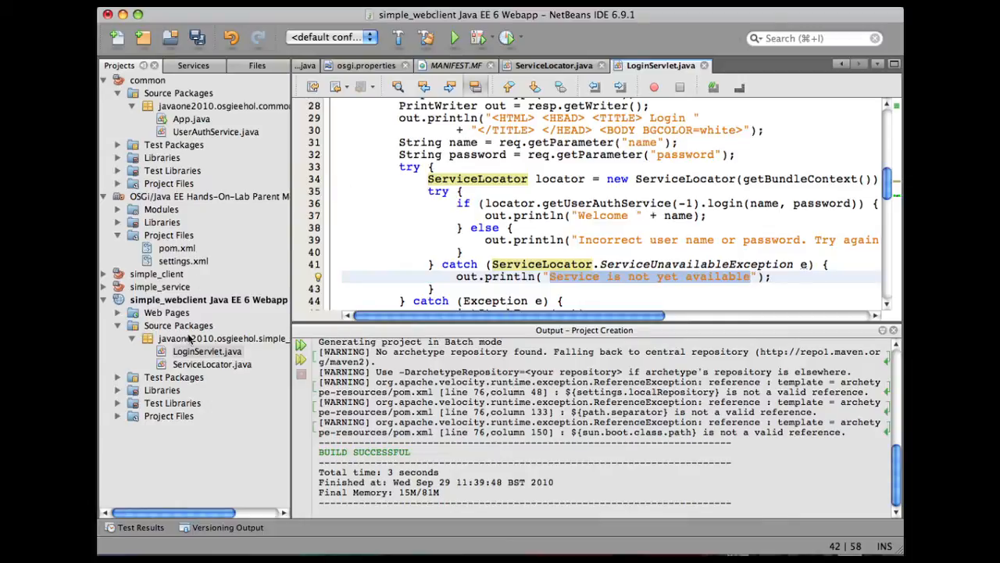
Step: Create a RegistrationServlet in the impl package mapped to URL pattern /register
right_click(222, 337)
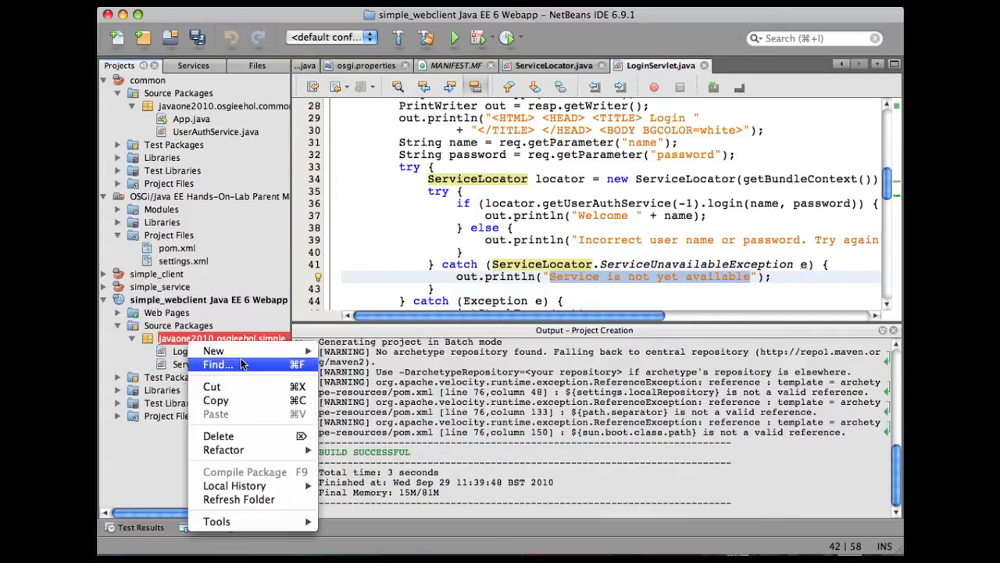
click(212, 351)
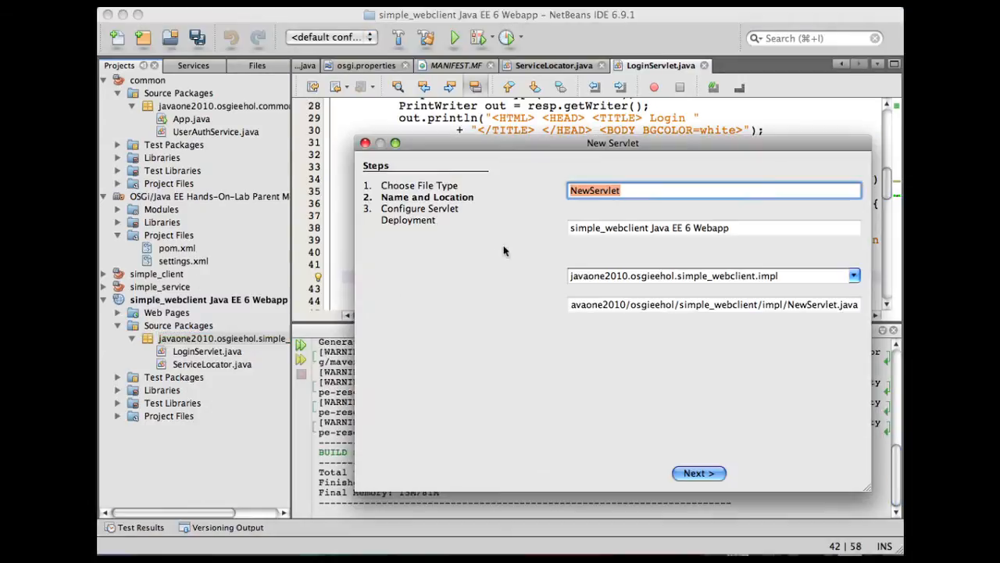
text(Registratio)
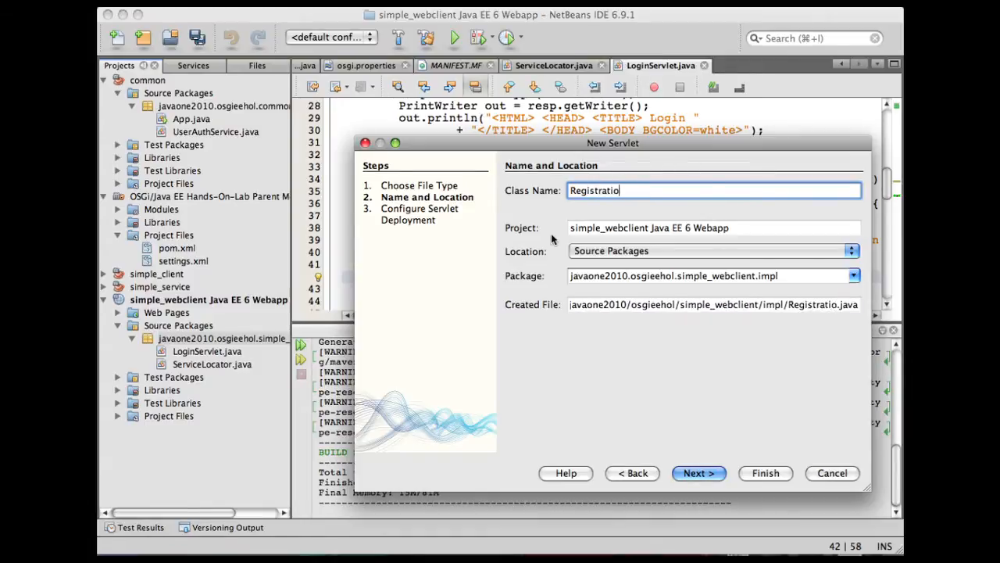
text(nServlet)
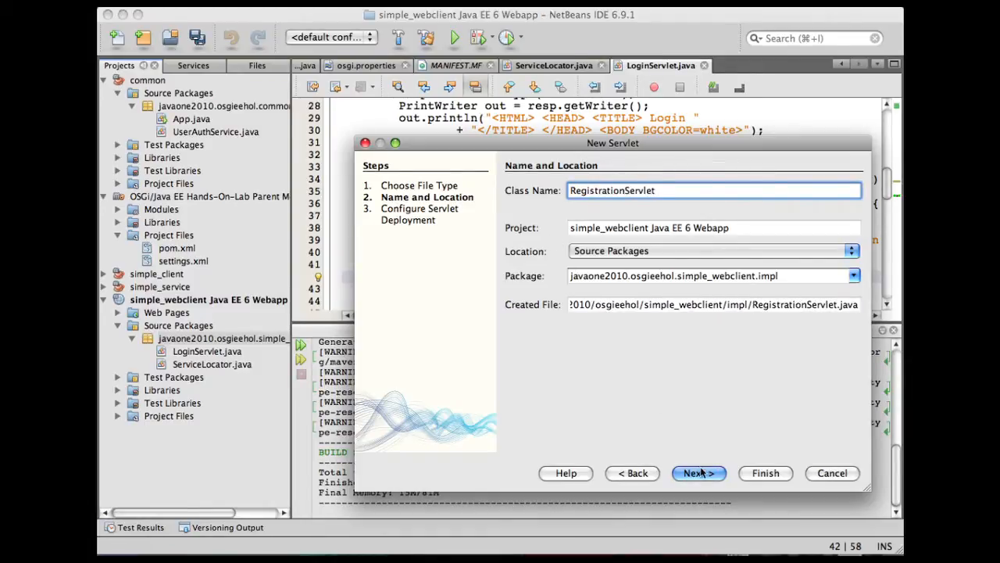
click(697, 472)
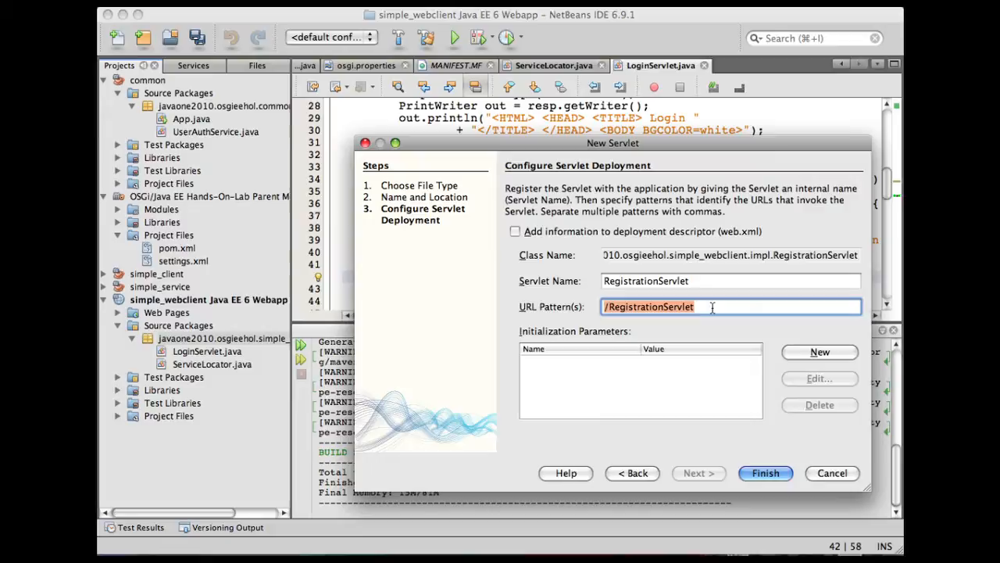
text(/register)
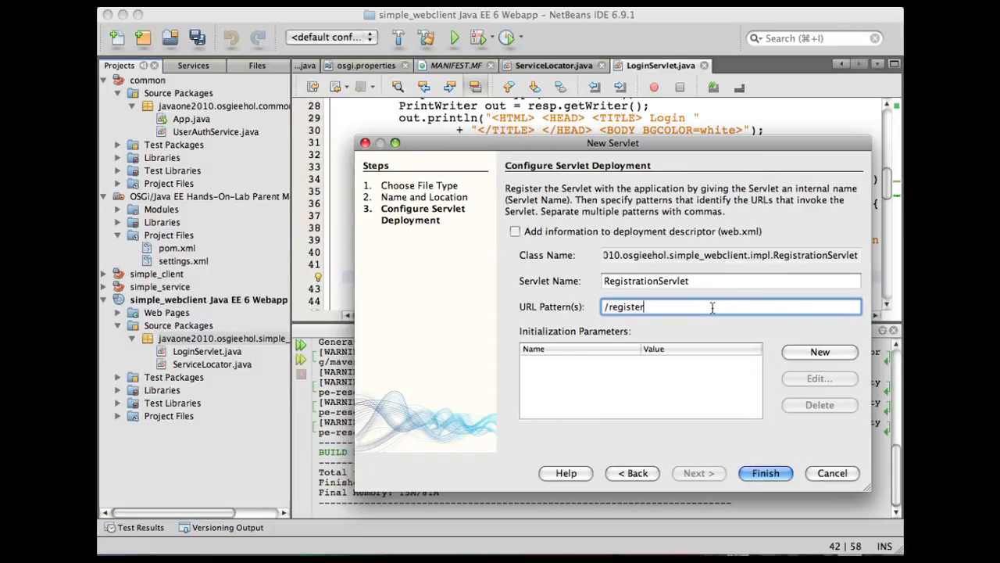
click(766, 472)
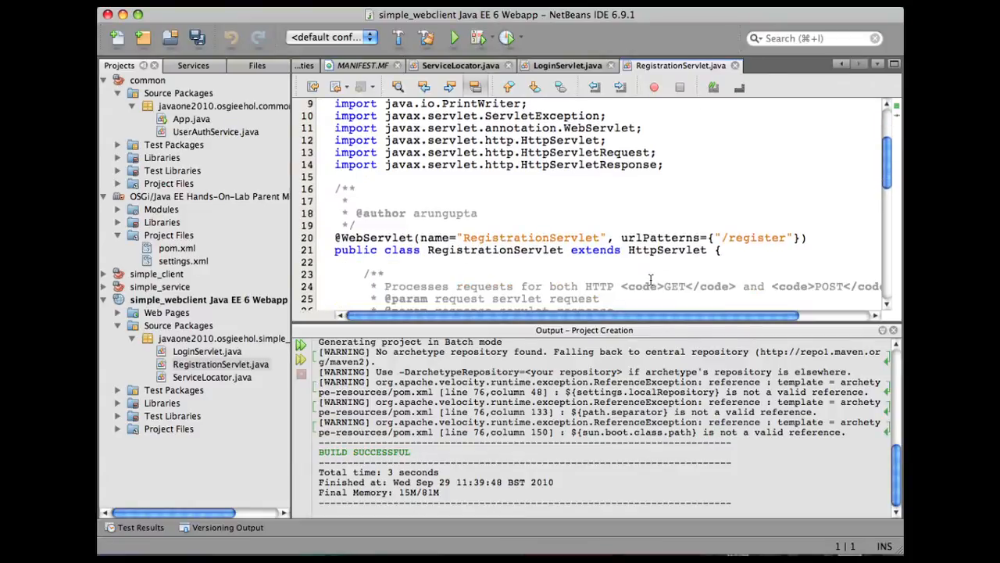
Step: Insert the reg template registration code and highlight its getUserAuthService call
text(reg)
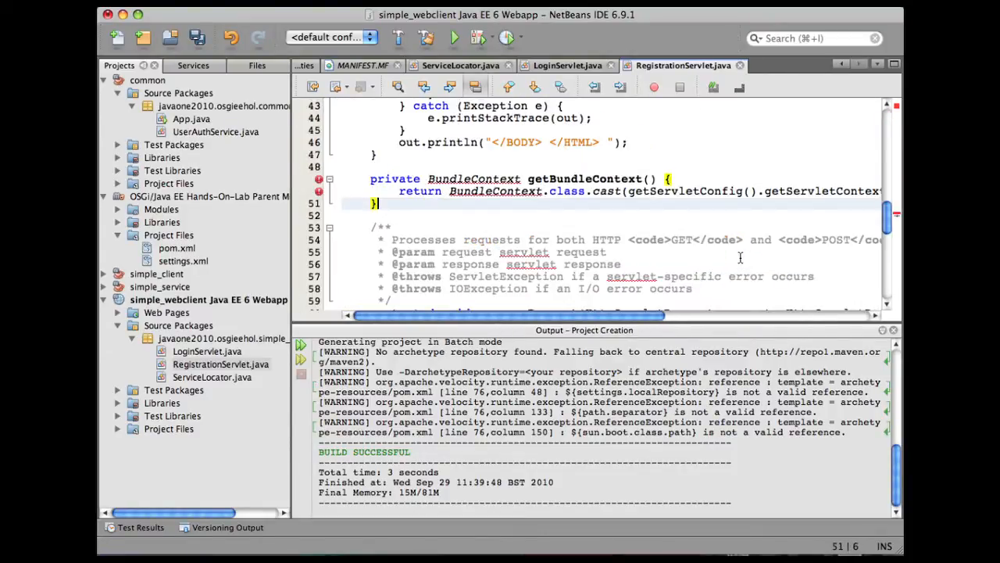
mouse_move(319, 191)
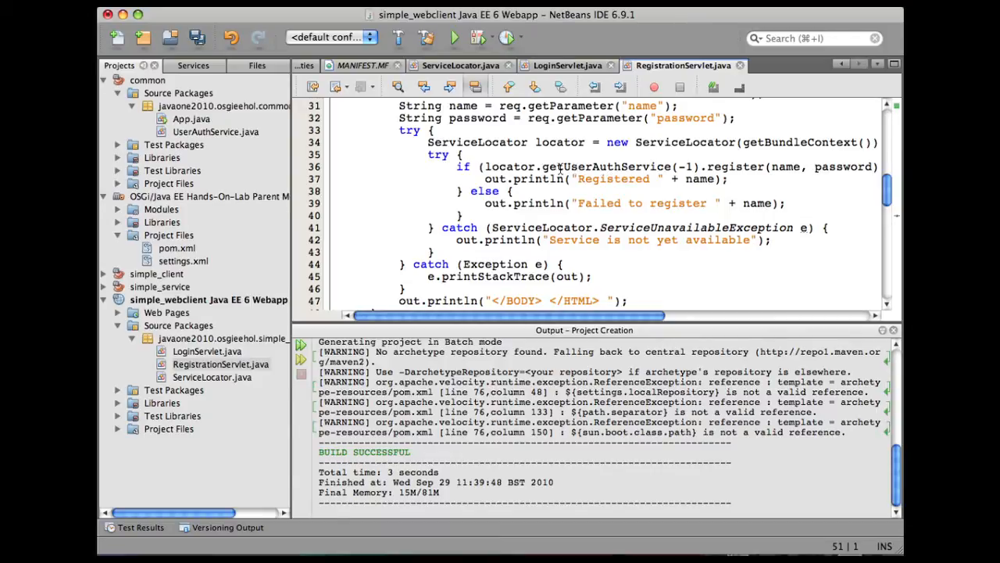
mouse_move(623, 169)
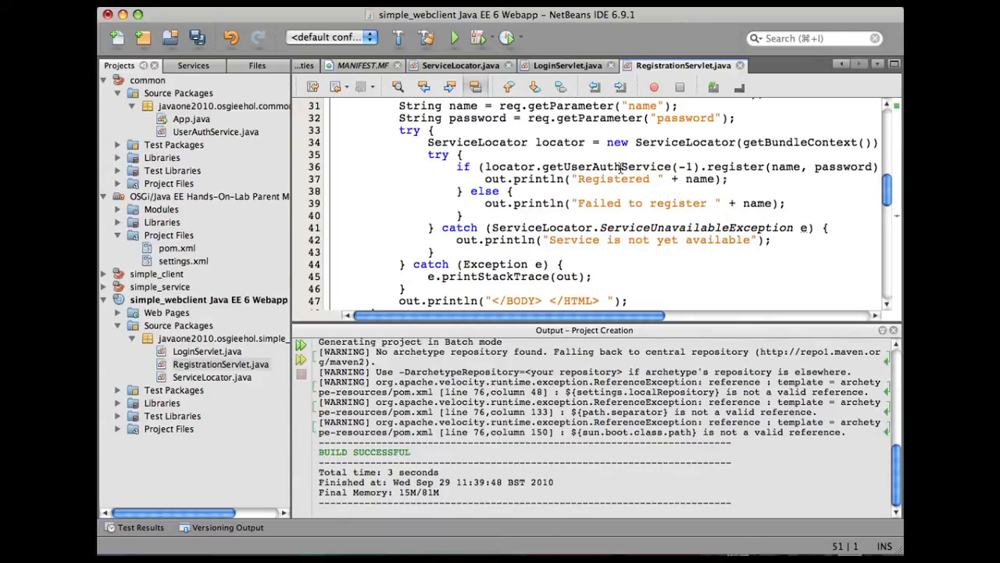
double_click(608, 165)
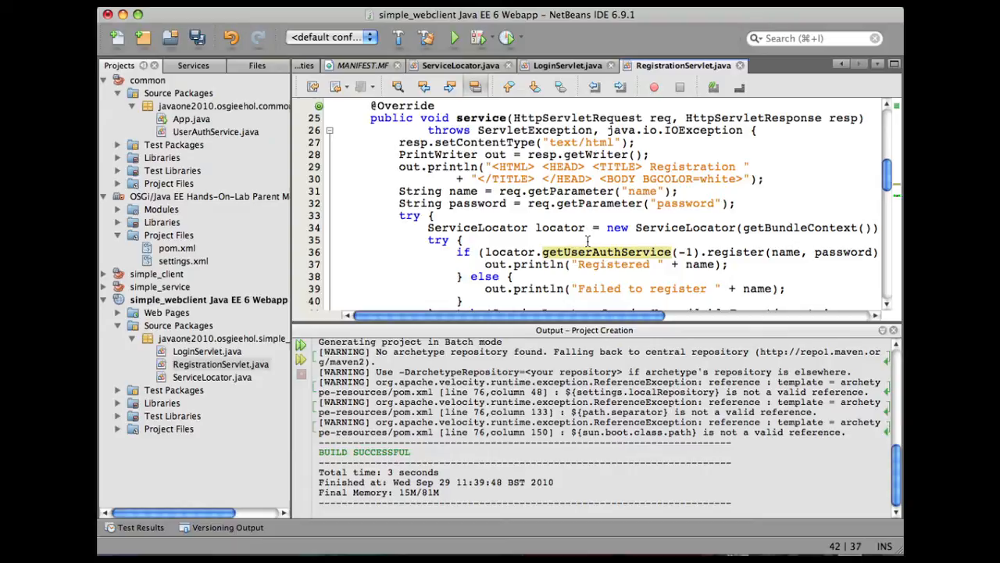
mouse_move(241, 338)
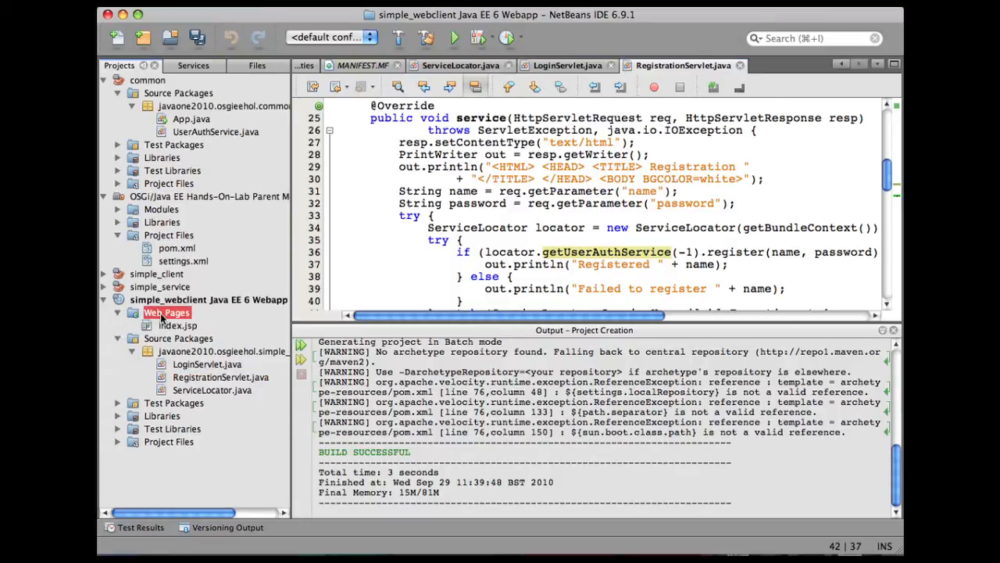
Step: Replace index.jsp's Hello World body with the osgi-index template linking to login.jsp and registration
click(178, 325)
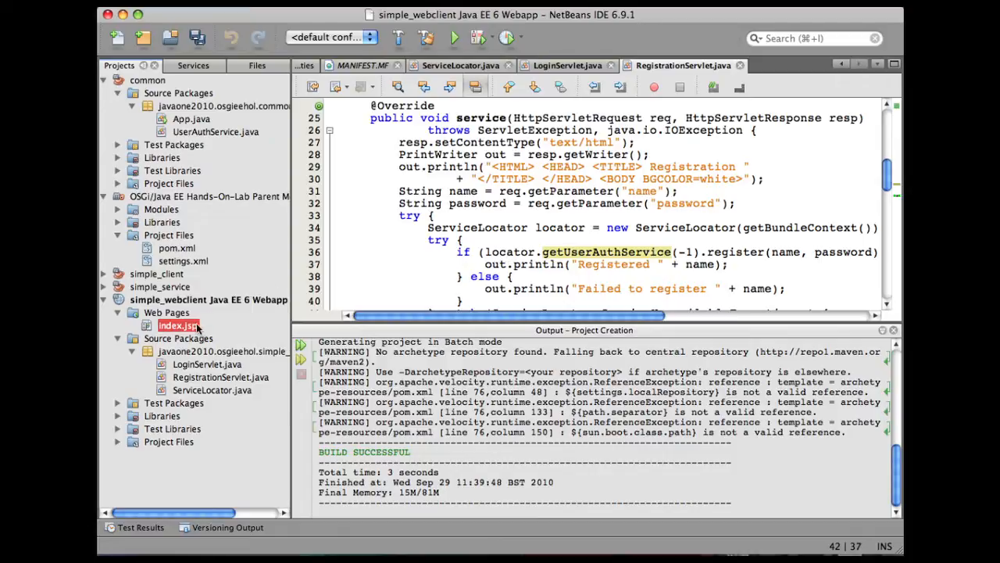
double_click(178, 325)
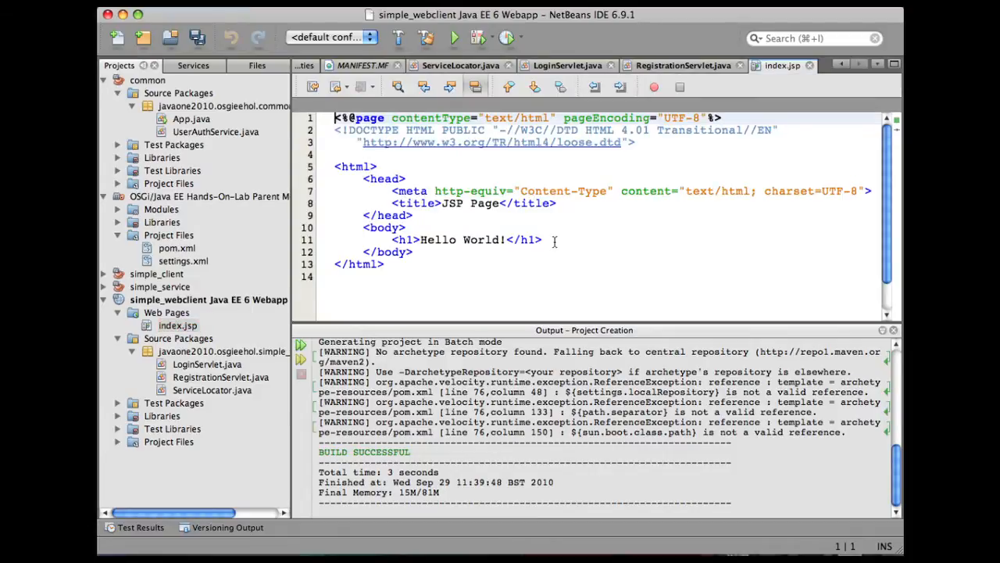
text(os)
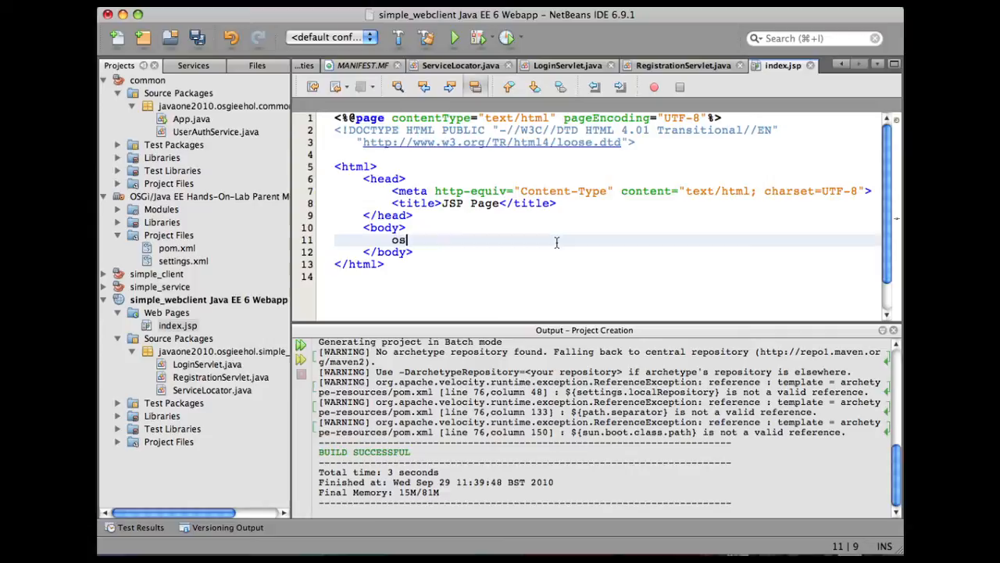
text(gi-index)
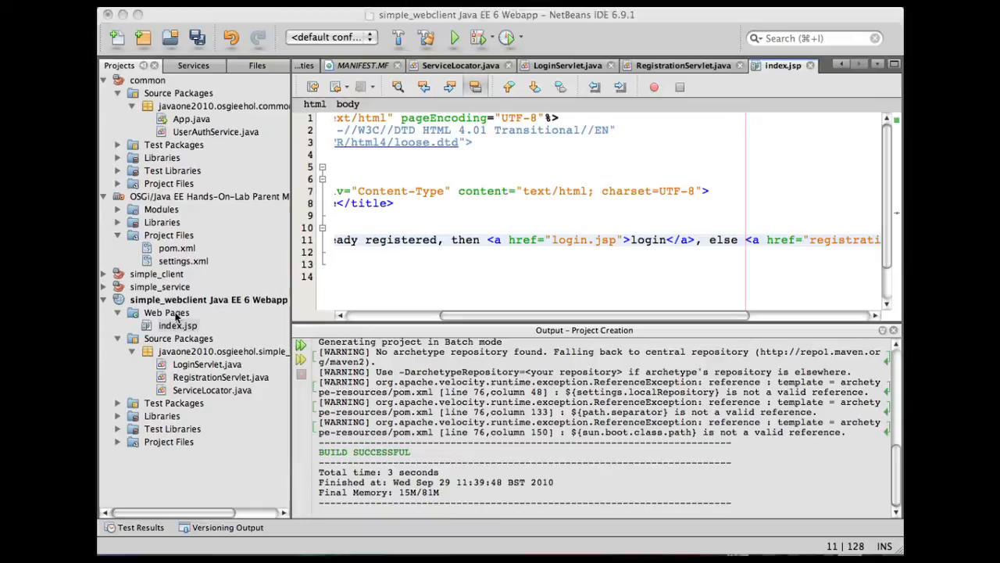
Step: Create a new JSP page named login under Web Pages
right_click(166, 312)
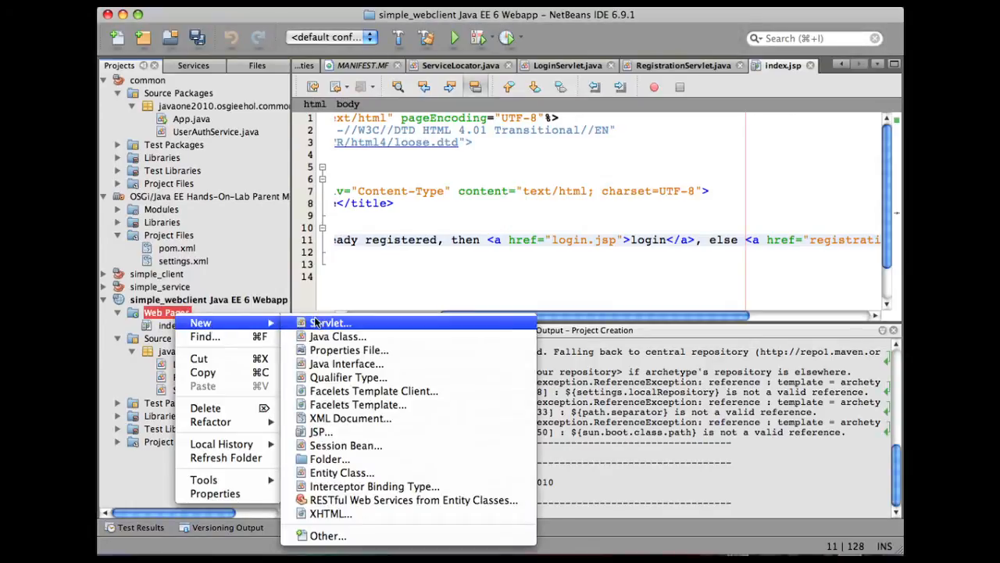
mouse_move(320, 432)
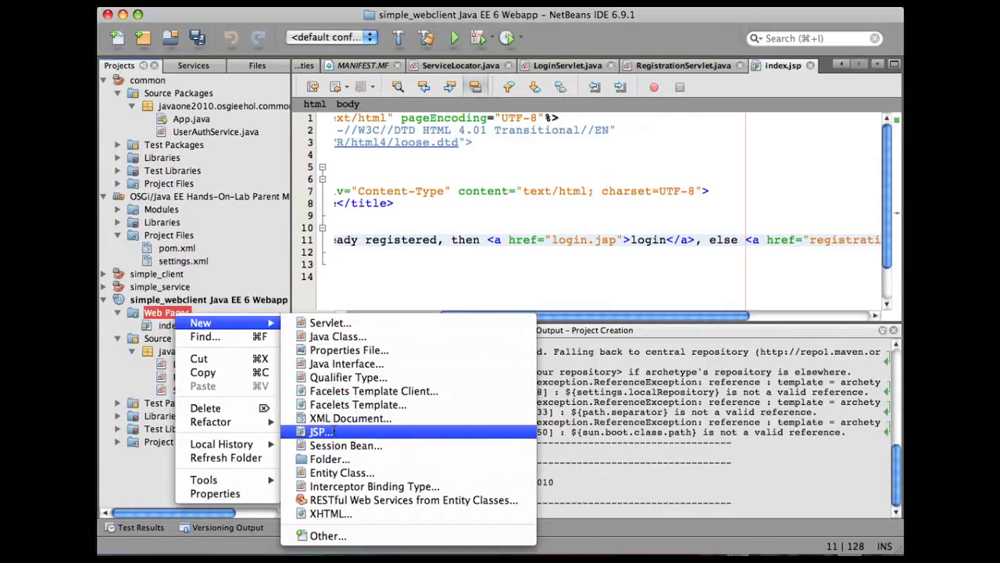
click(321, 432)
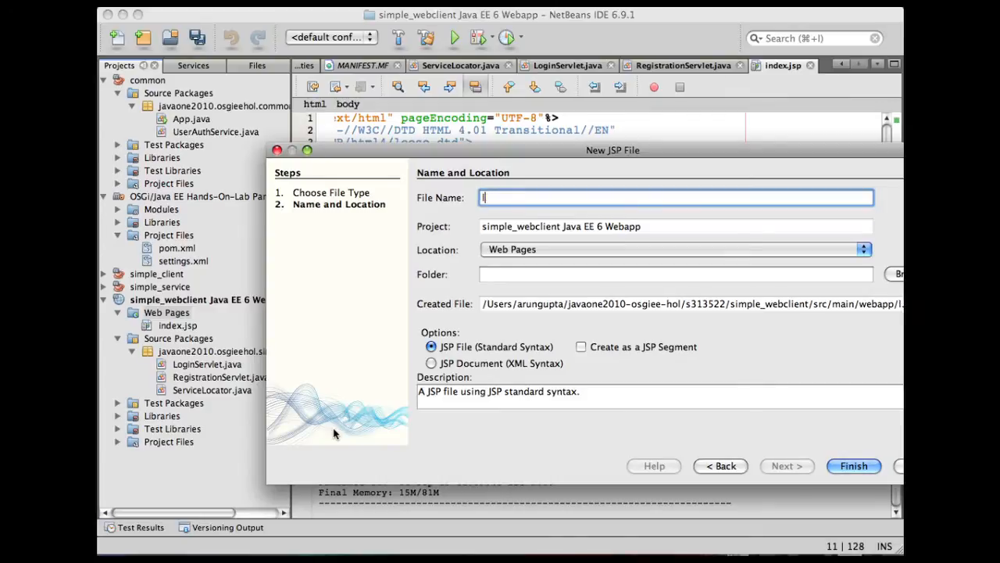
text(login)
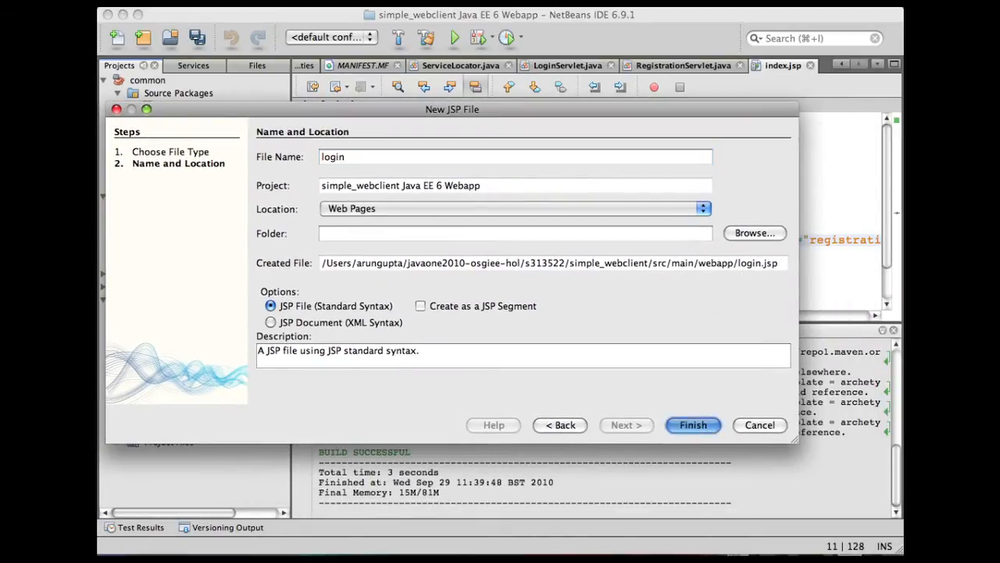
click(693, 425)
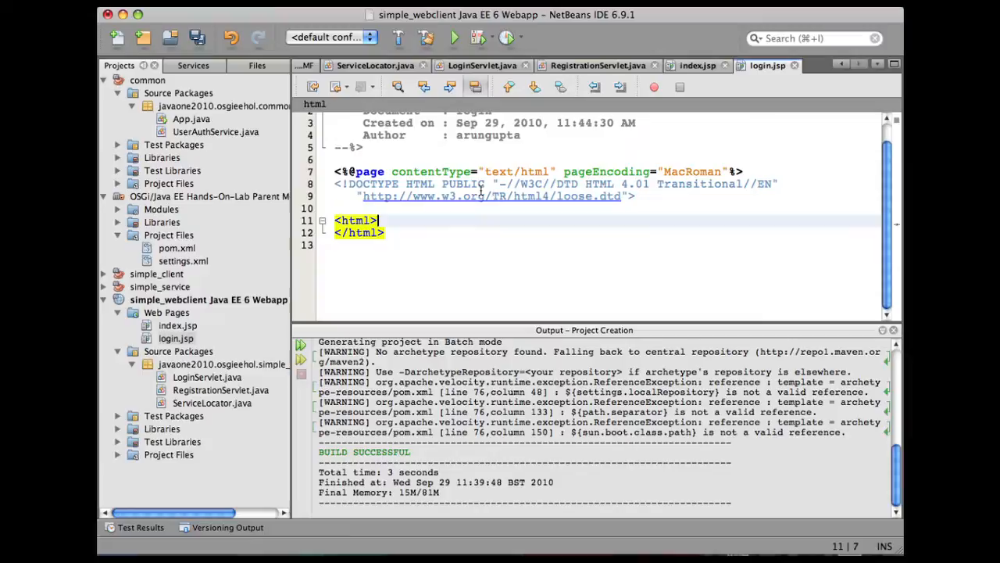
Step: Fill login.jsp with the osgi-login form posting to login with a New User? link
text(osgi-login)
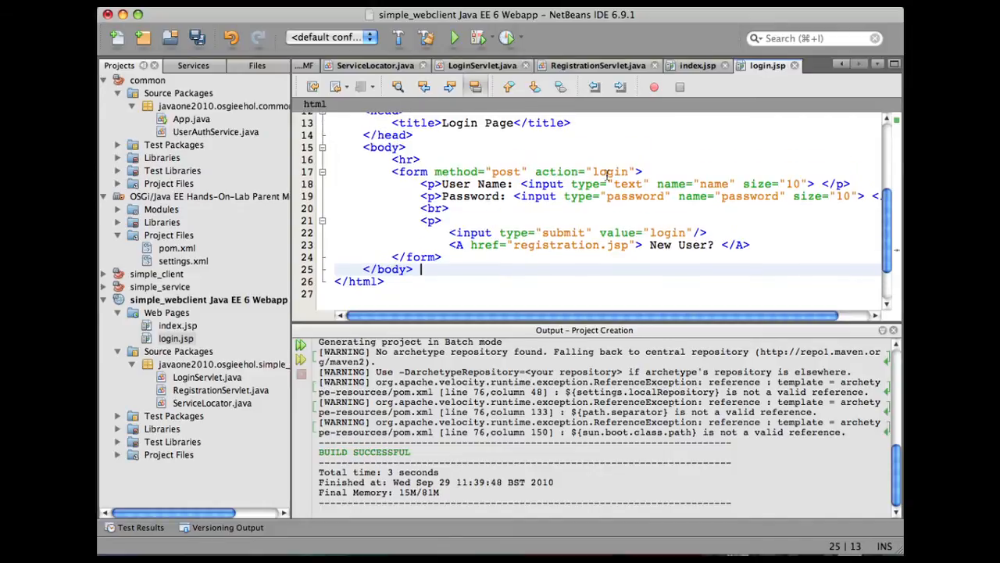
click(610, 170)
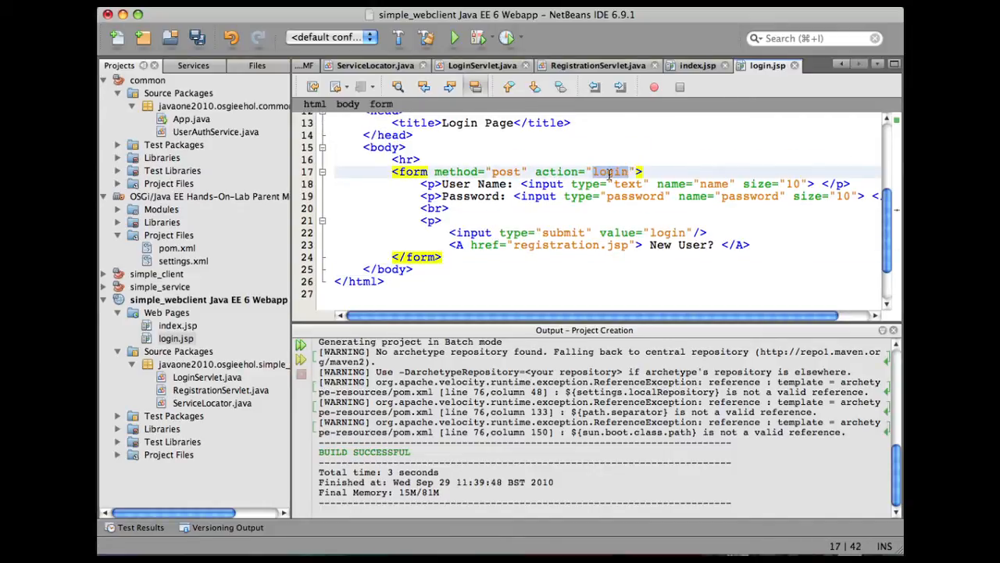
click(166, 313)
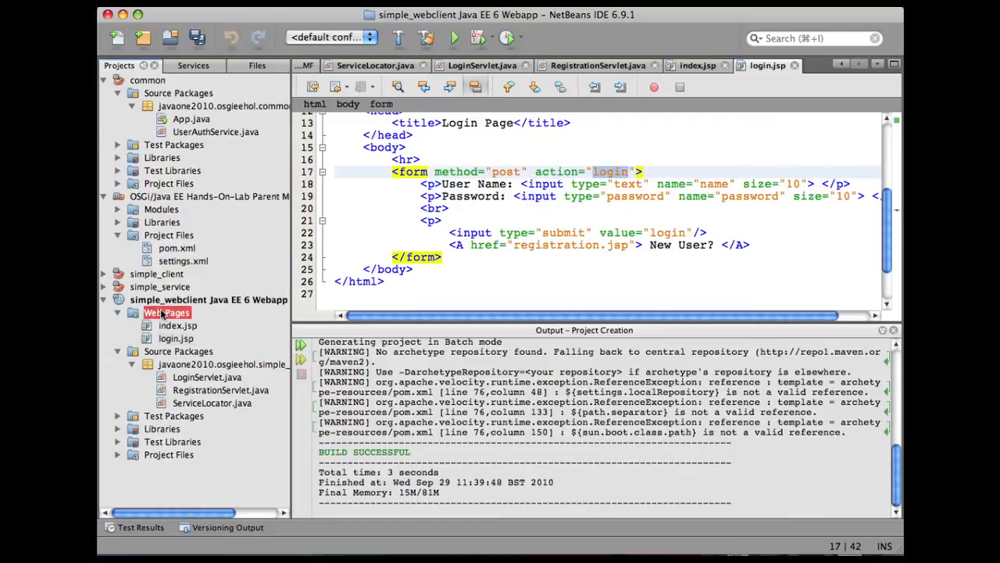
Step: Create registration.jsp and fill it with the osgi-reg form posting to register
right_click(166, 312)
text(registration)
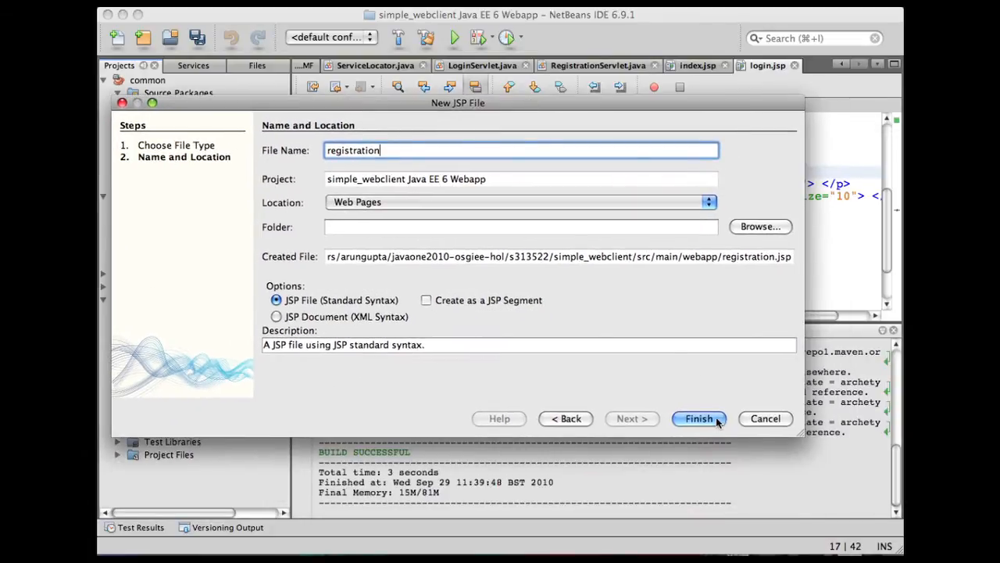
click(697, 419)
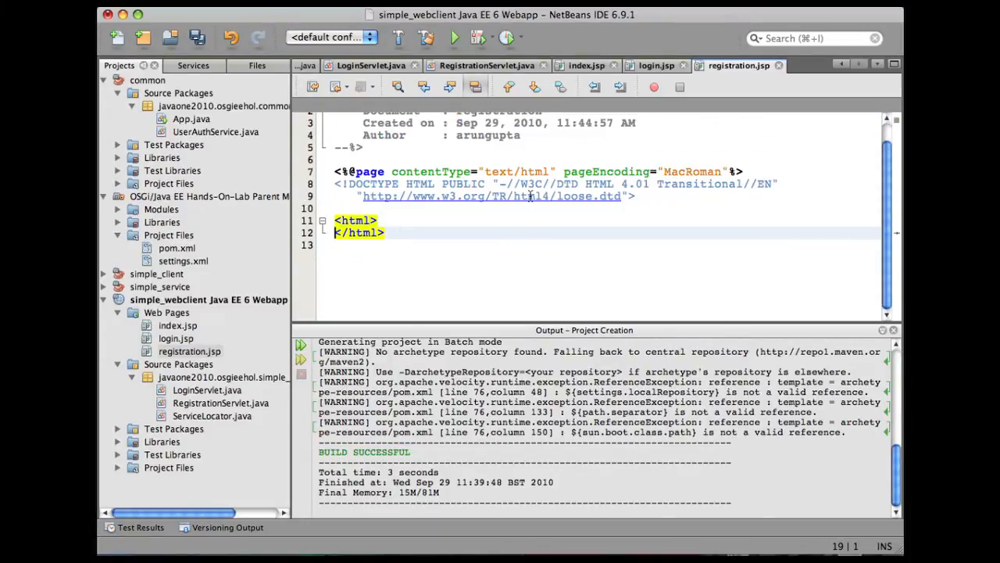
text(osgi-reg)
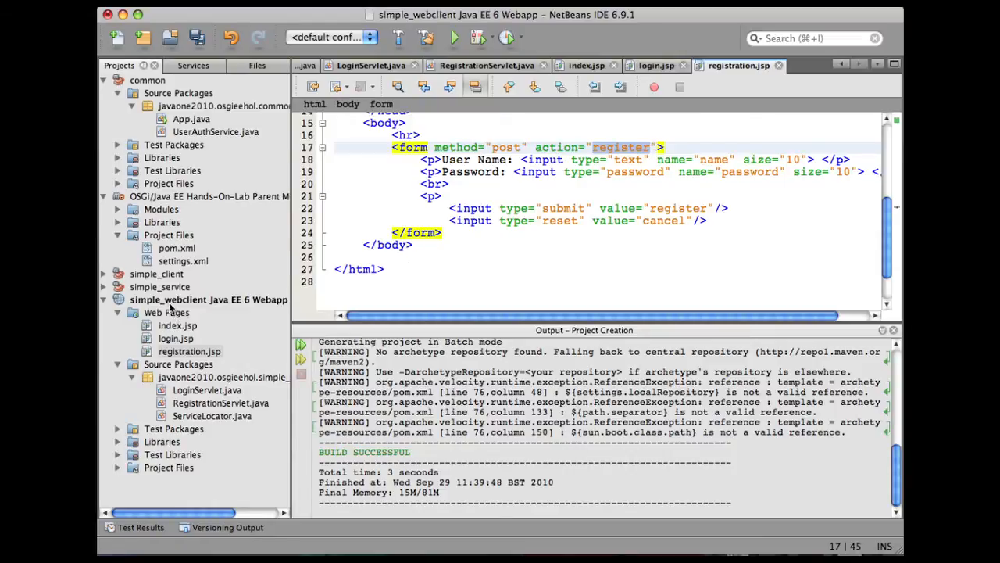
mouse_move(168, 300)
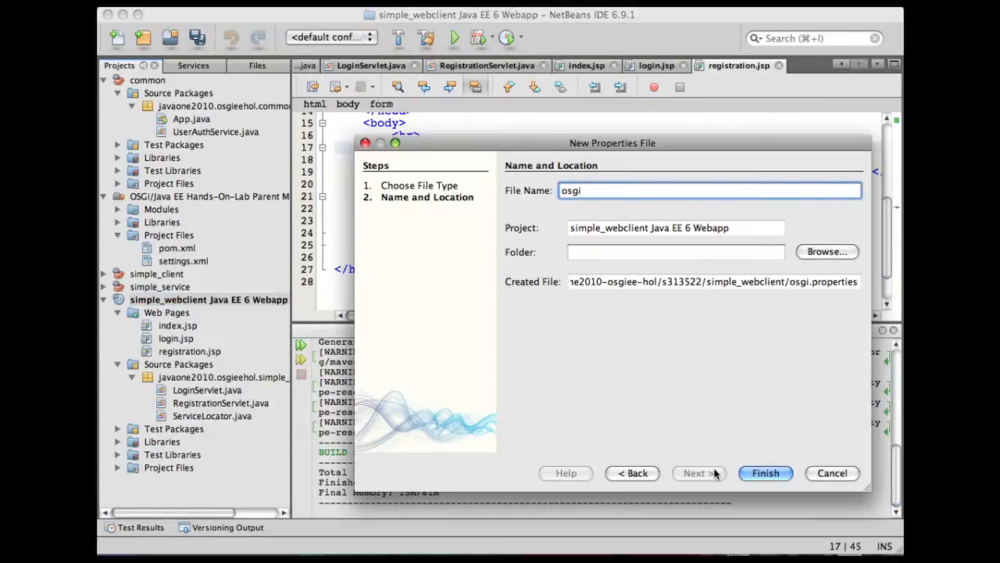
Step: Create osgi.properties with Web-ContextPath=/simple_webclient via the webcl template and save all files
click(766, 472)
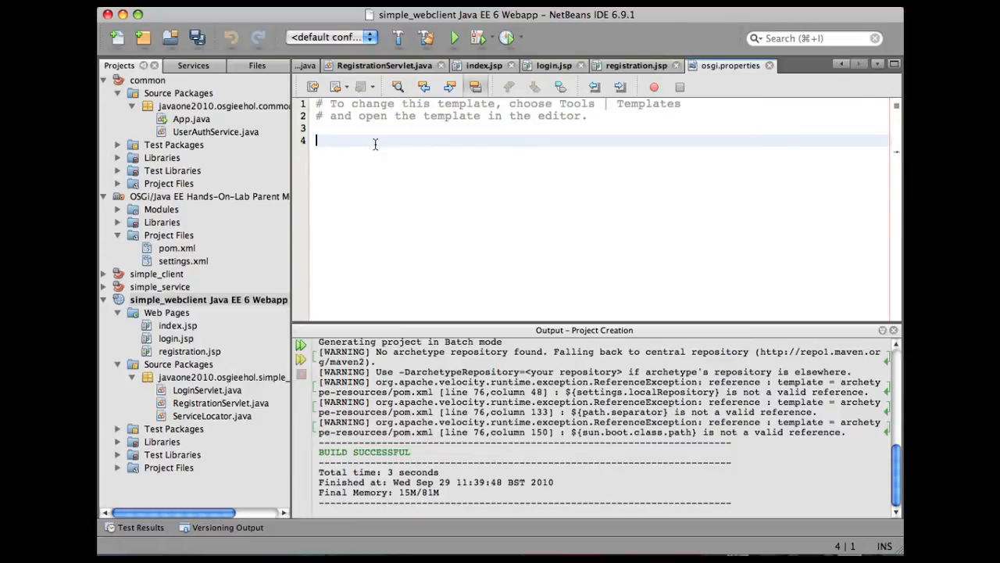
text(webclient)
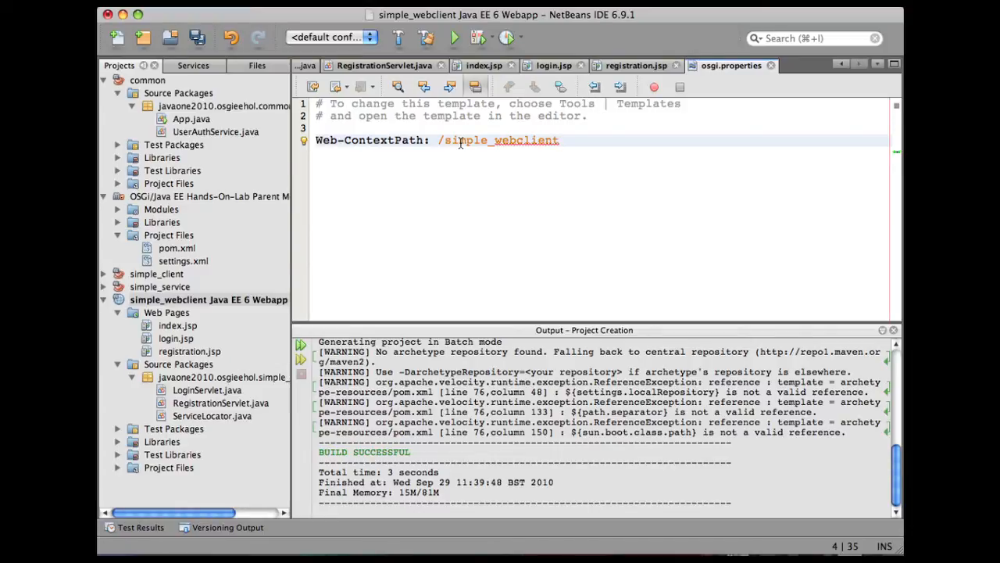
click(170, 38)
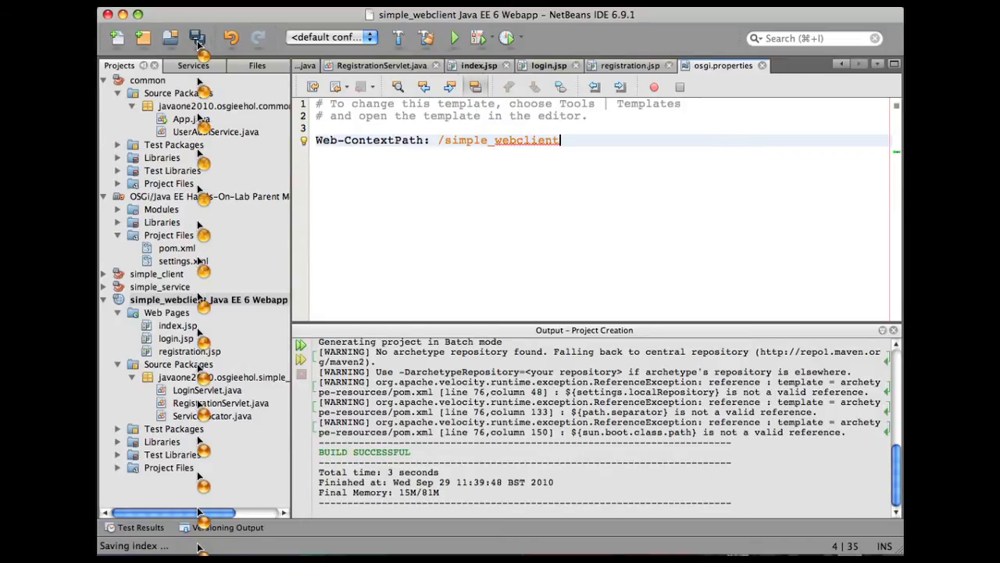
click(197, 38)
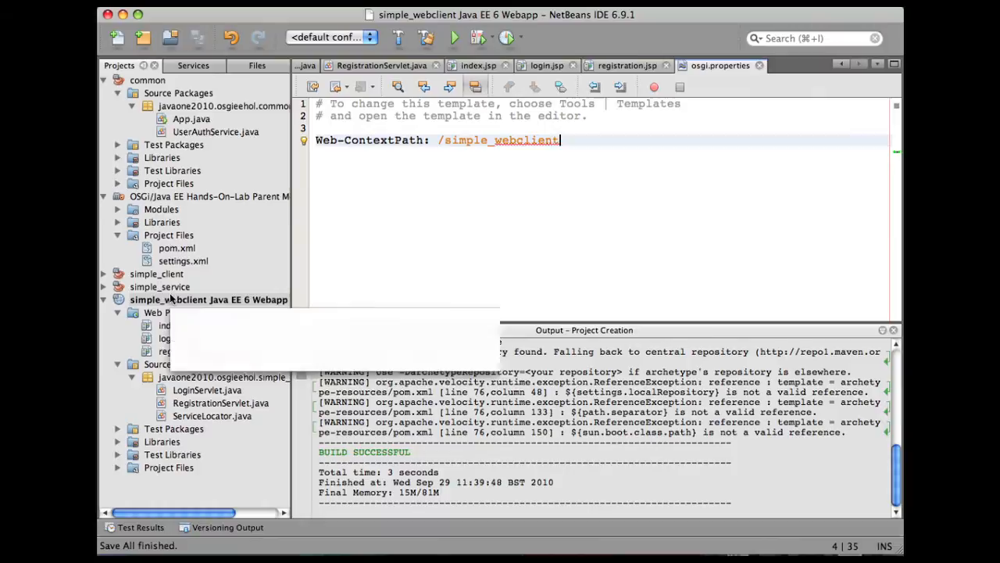
Step: Build simple_webclient into simple_webclient-1.0-SNAPSHOT.war via the project's Build action
right_click(148, 300)
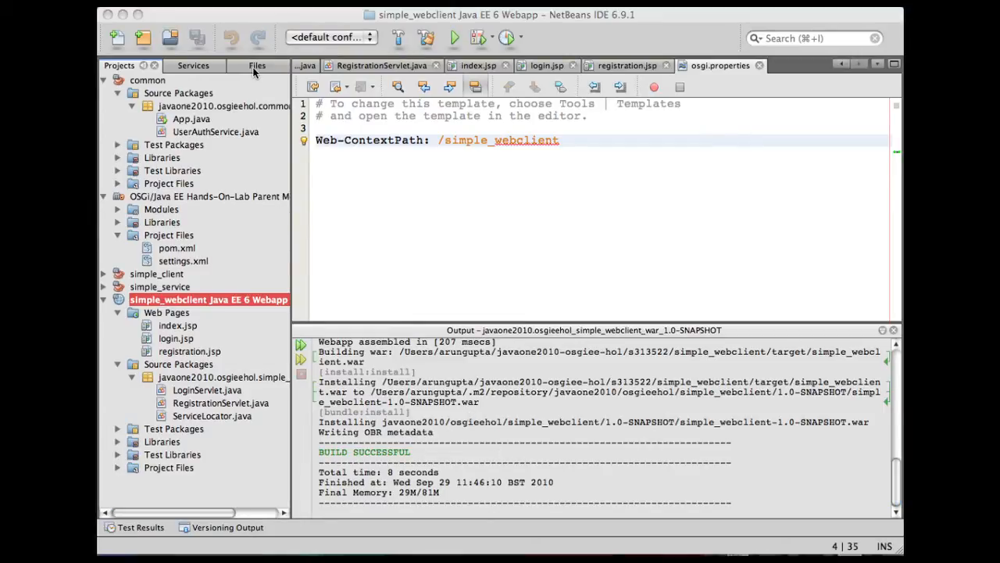
Step: In the Files view, expand target > simple_webclient.war > META-INF and view MANIFEST.MF
click(256, 66)
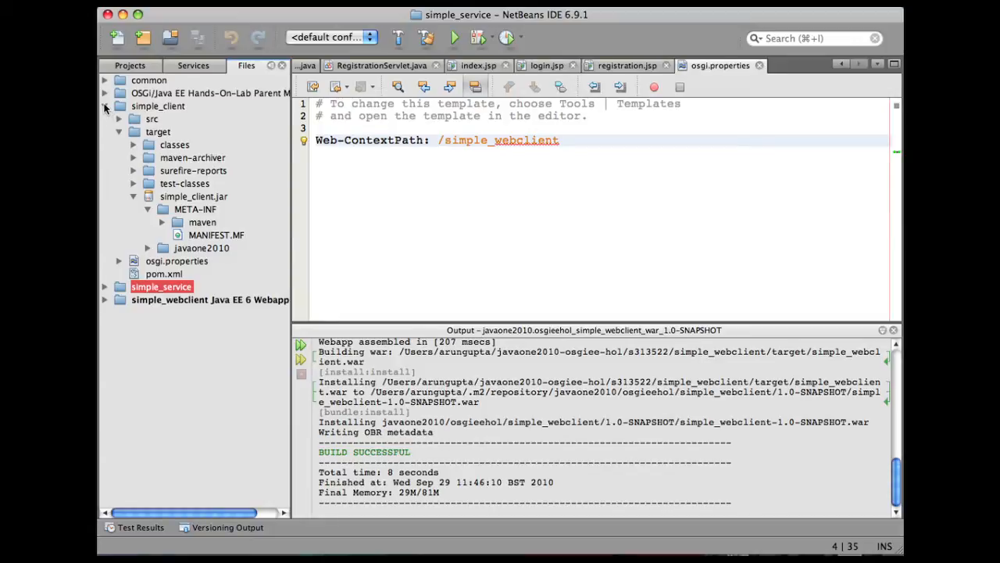
click(106, 106)
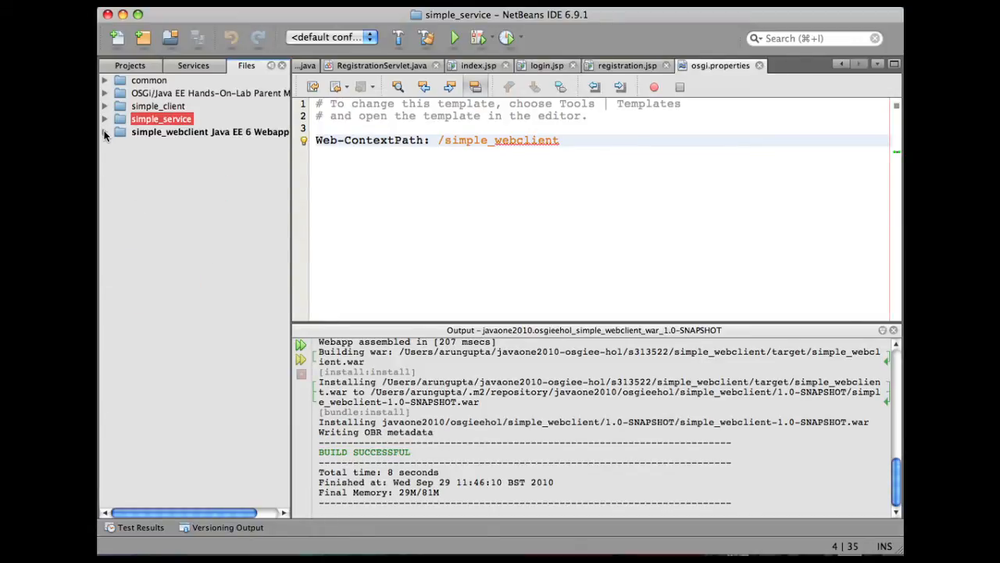
click(106, 131)
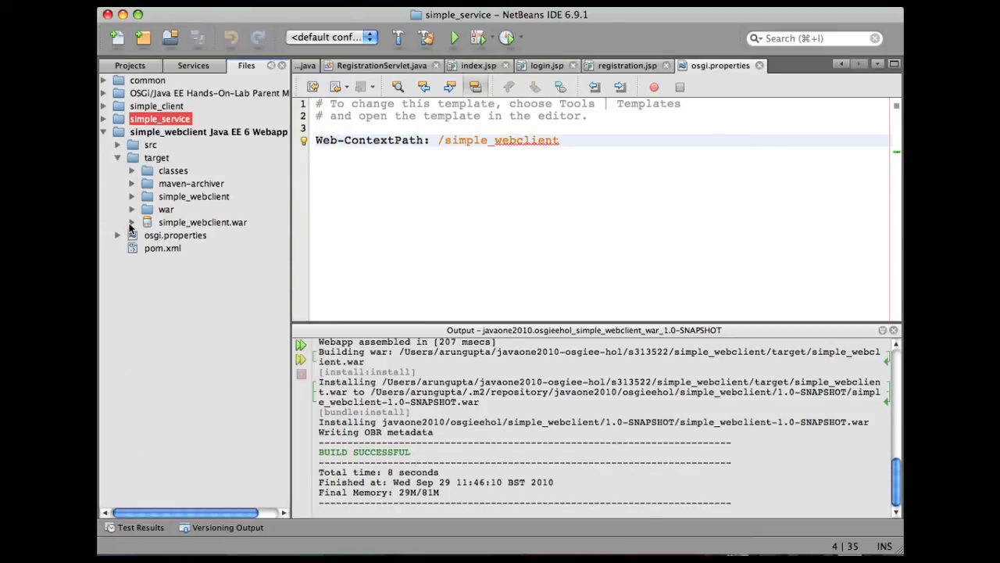
click(131, 222)
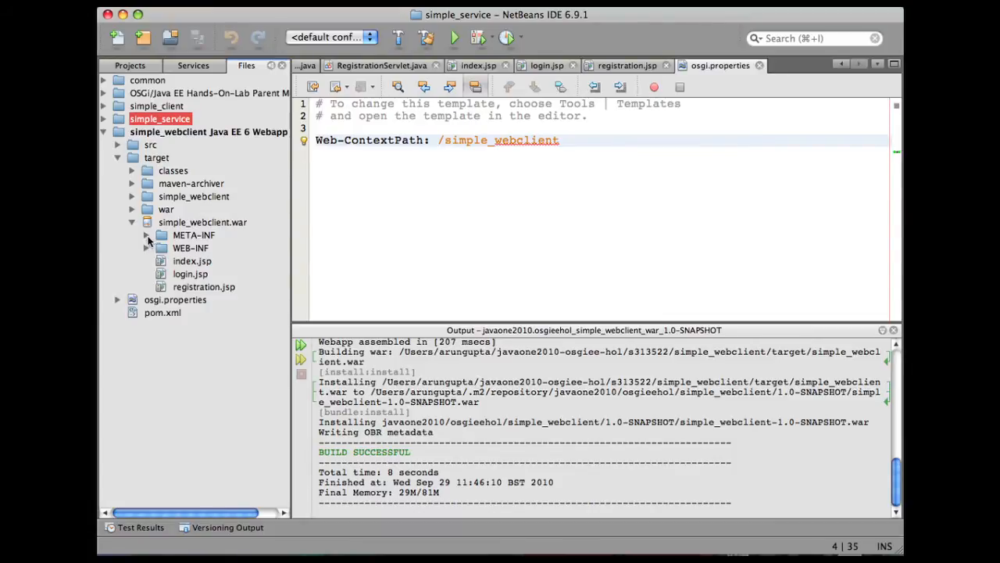
click(147, 235)
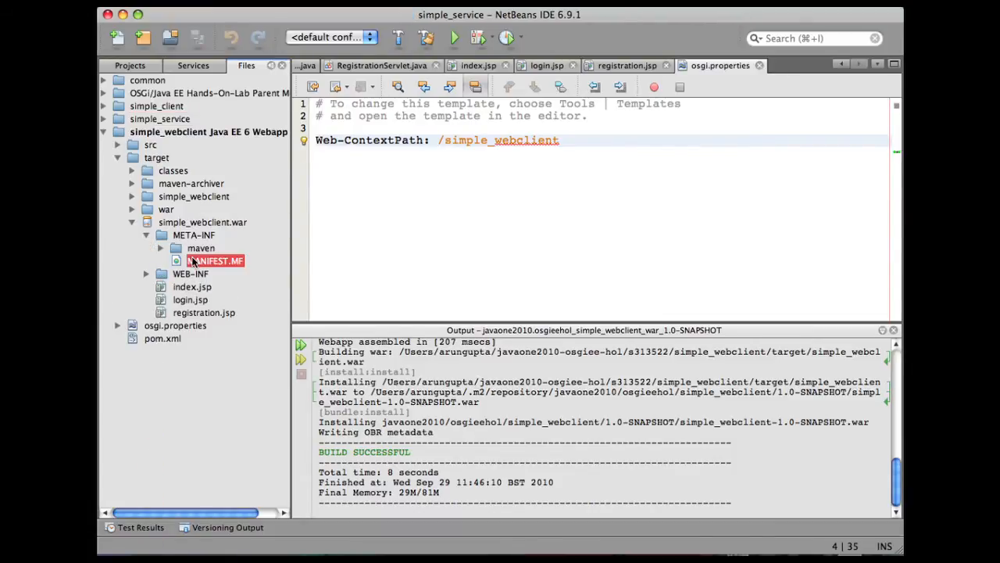
double_click(216, 260)
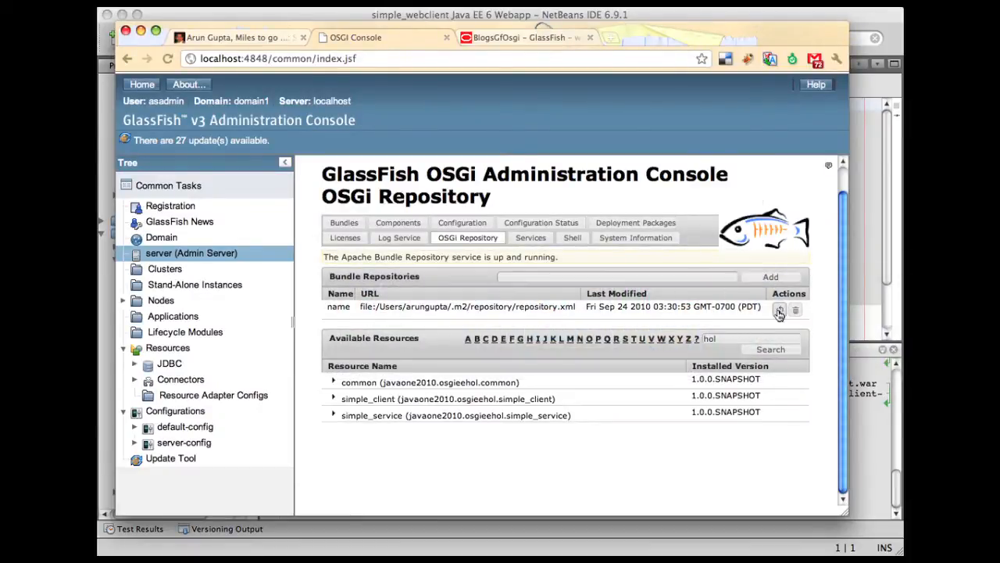
mouse_move(778, 310)
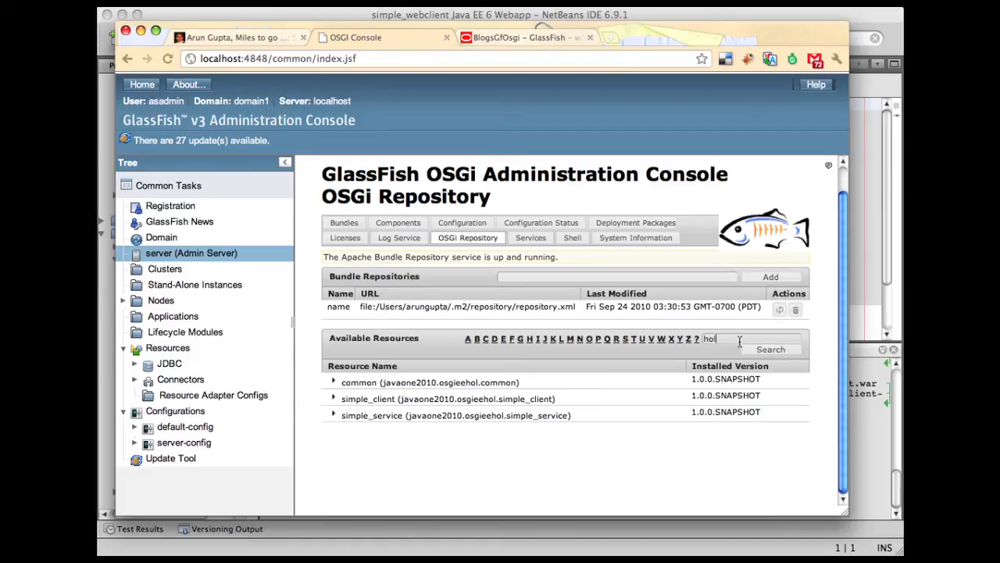
Step: Search the OSGi repository, inspect simple_webclient 1.0.0.SNAPSHOT details, and return to the resource list
click(769, 350)
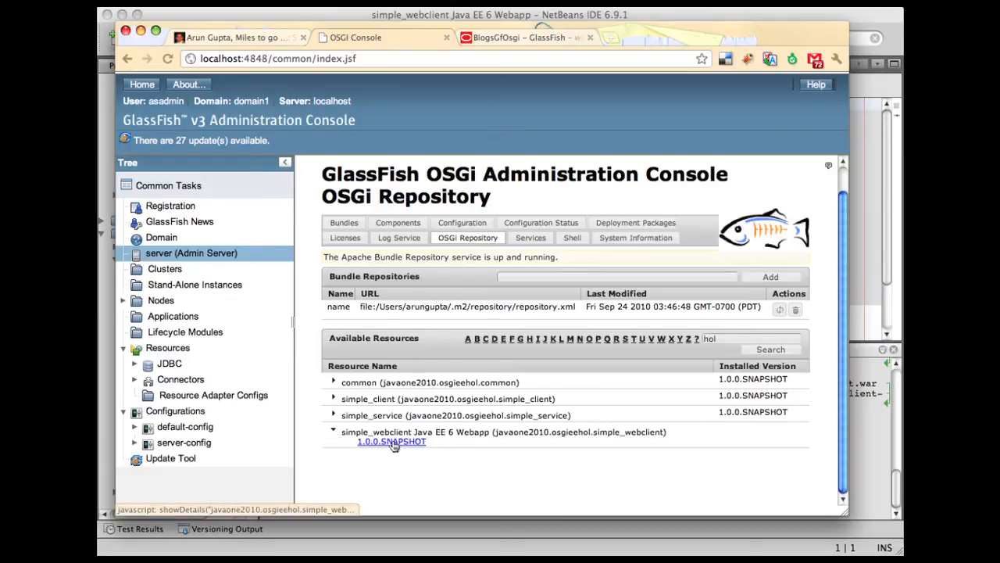
click(390, 441)
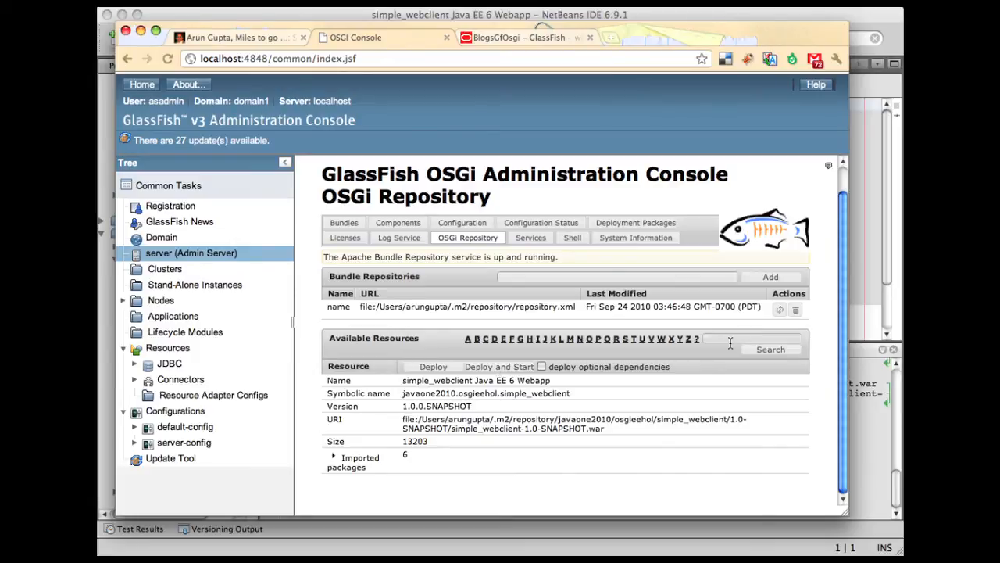
text(hol)
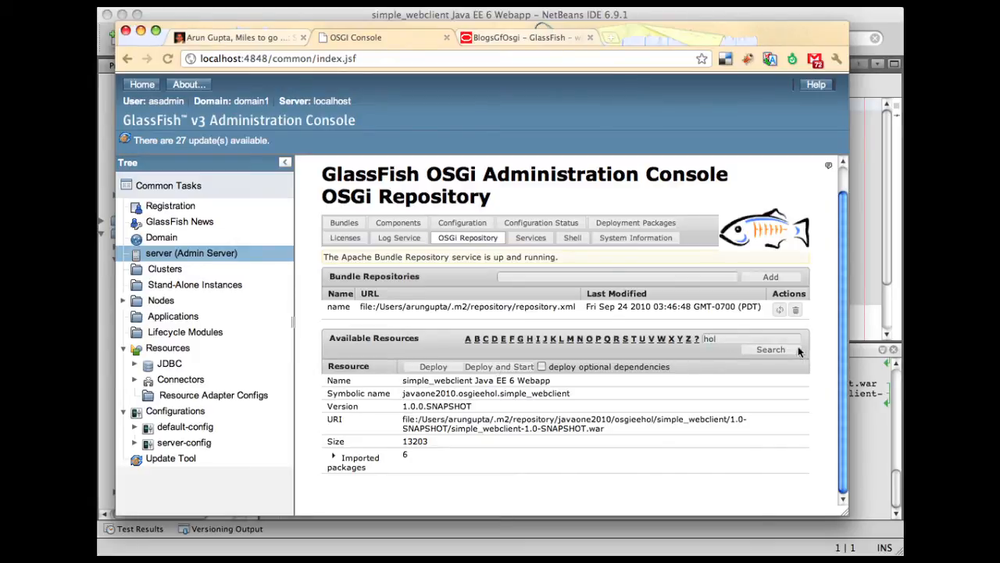
click(769, 350)
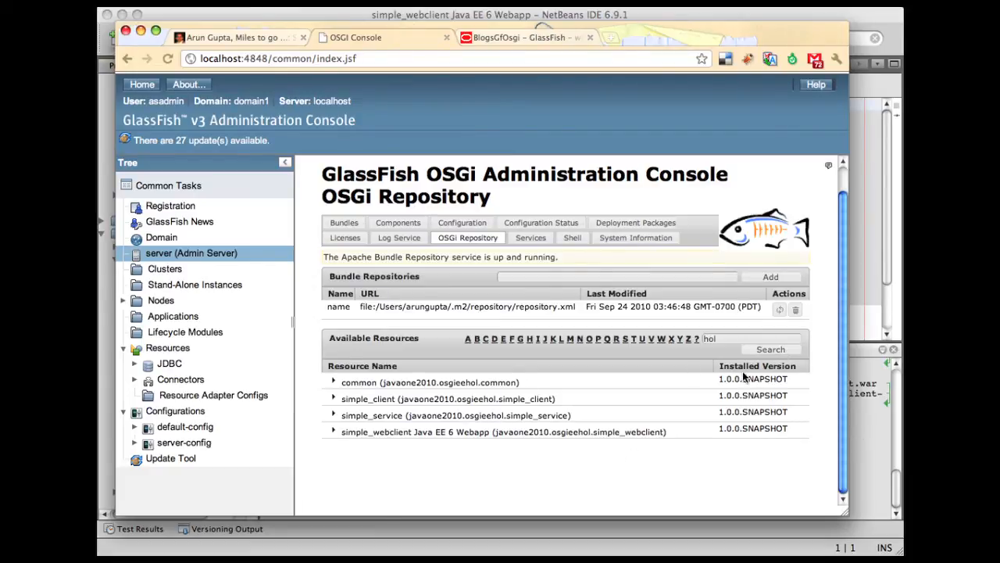
mouse_move(706, 381)
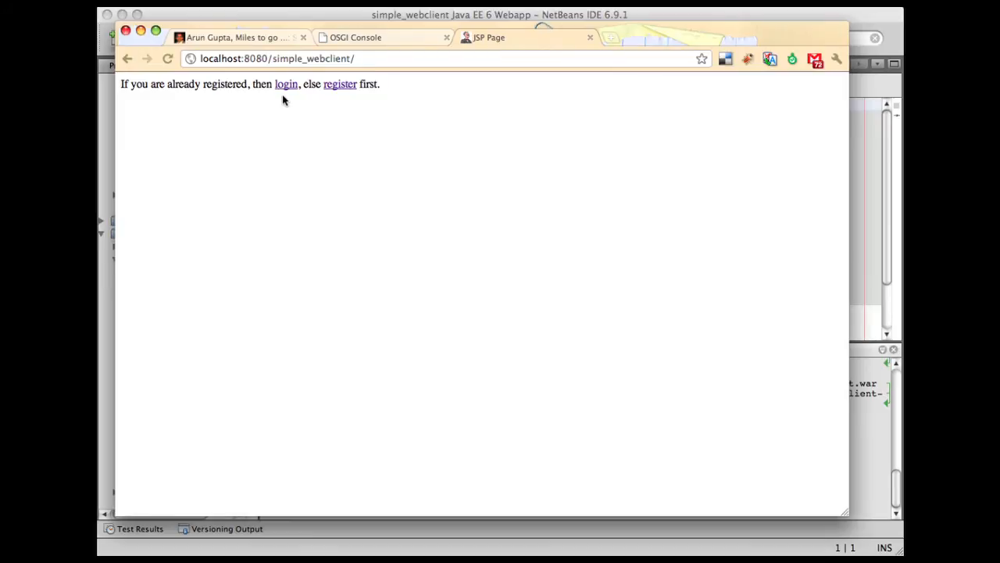
mouse_move(286, 84)
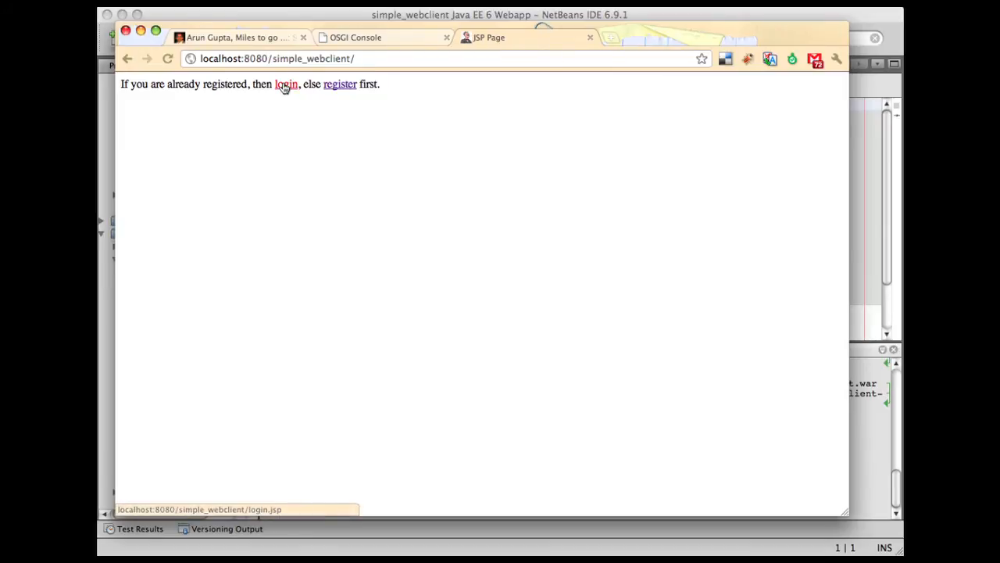
Step: Log in as oracle to see the Welcome oracle page, then return to the start page
click(286, 85)
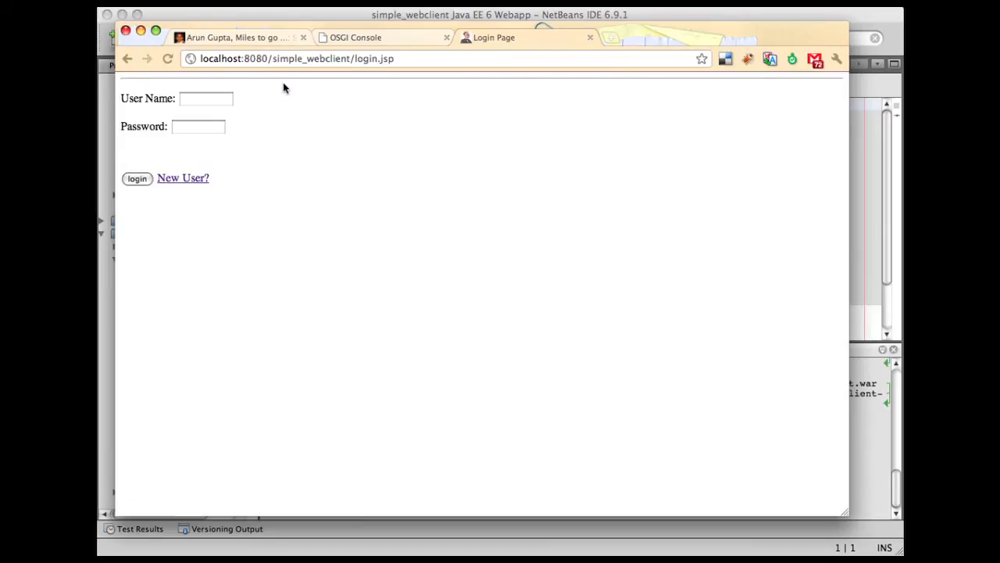
mouse_move(260, 91)
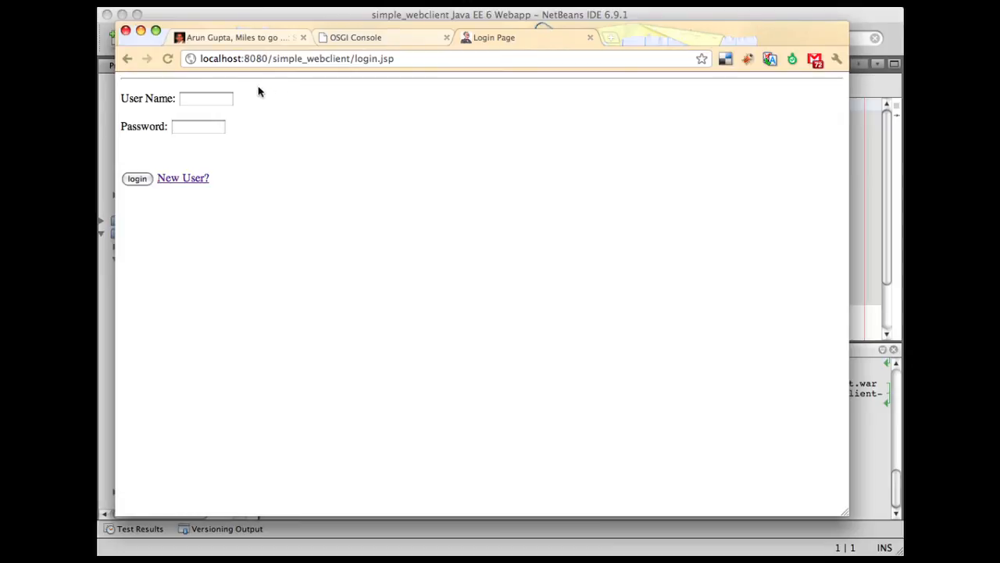
text(oracle)
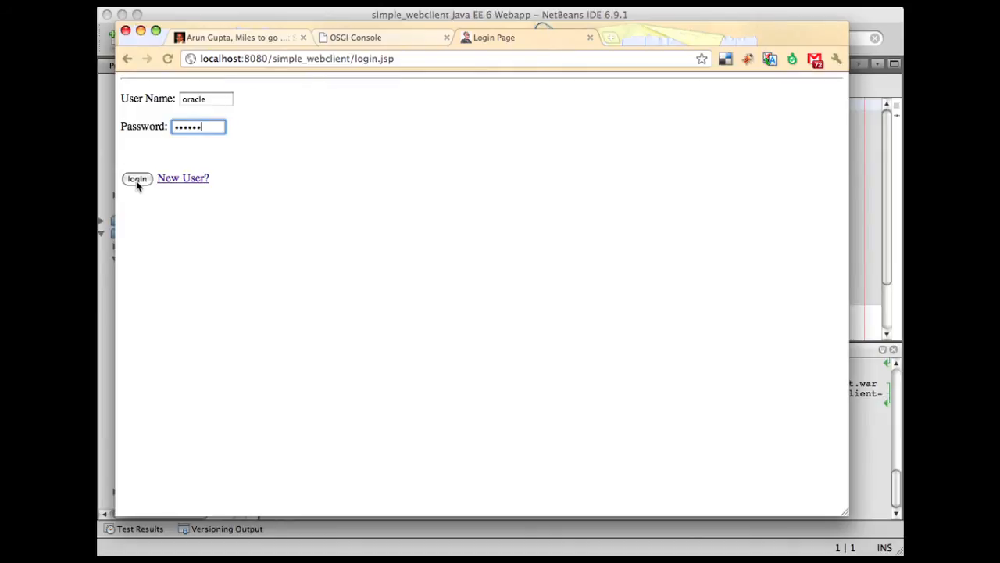
click(138, 179)
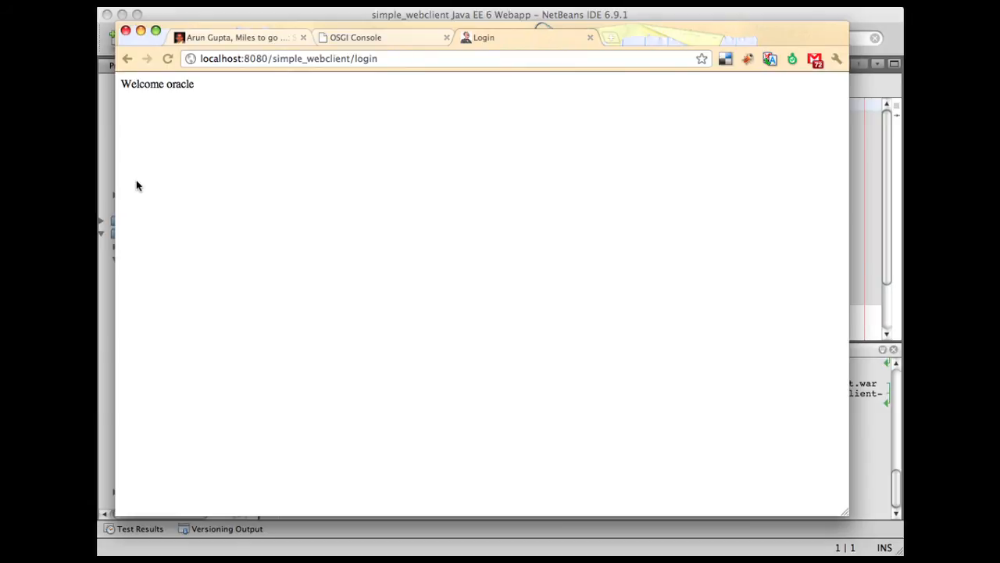
click(445, 58)
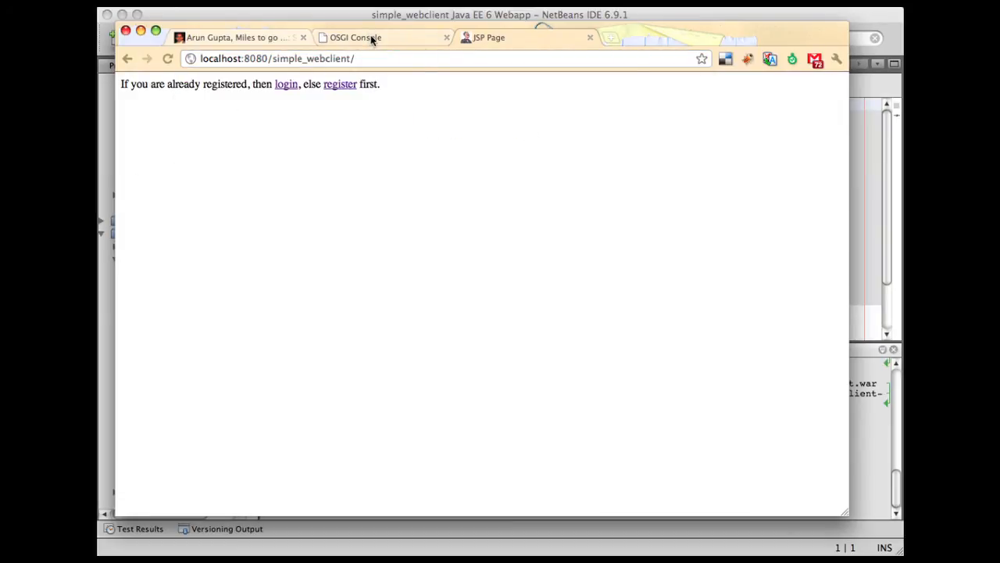
Step: In the OSGi console Bundles list, filter and stop the simple_service bundle
click(354, 38)
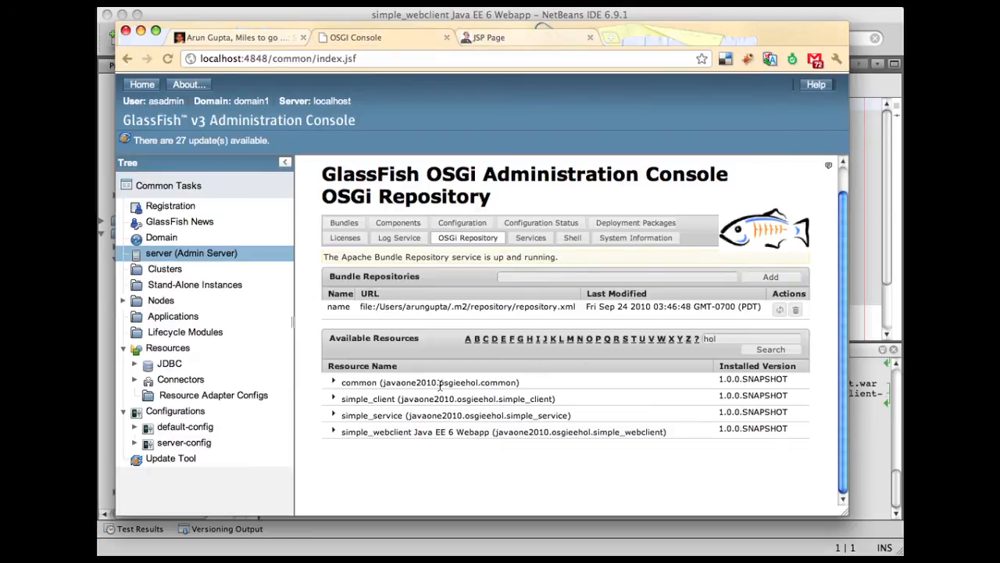
click(344, 222)
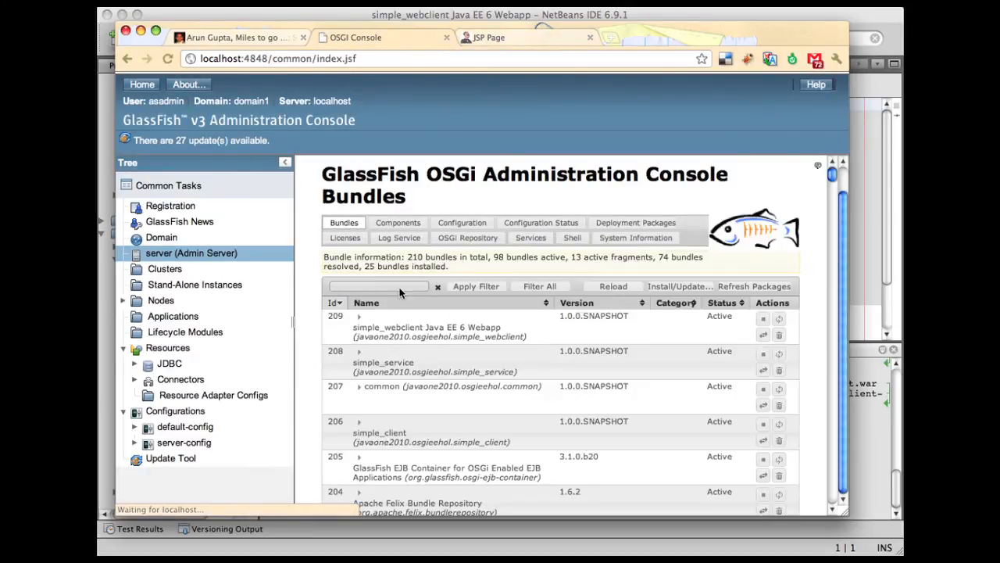
text(hol)
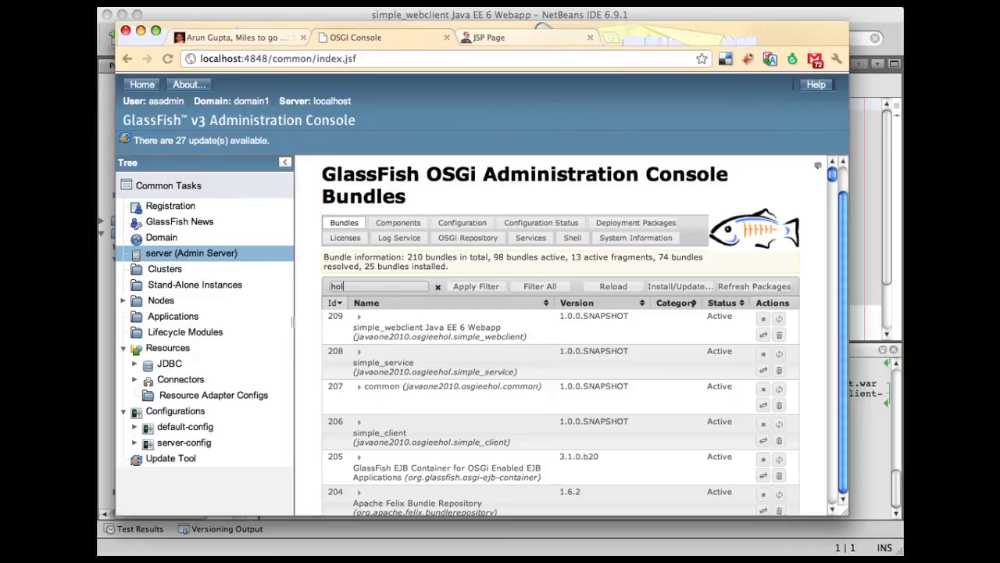
click(475, 286)
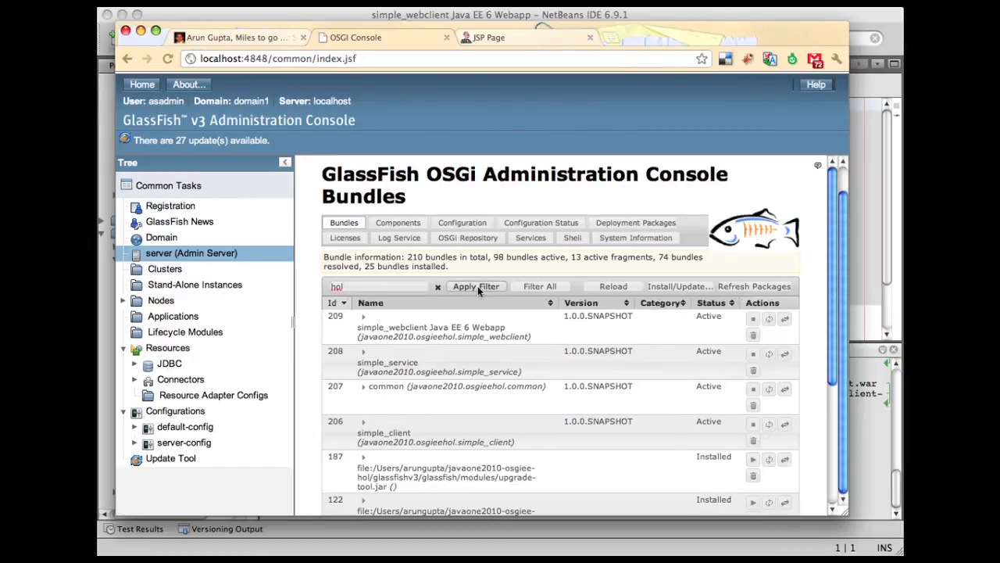
mouse_move(485, 375)
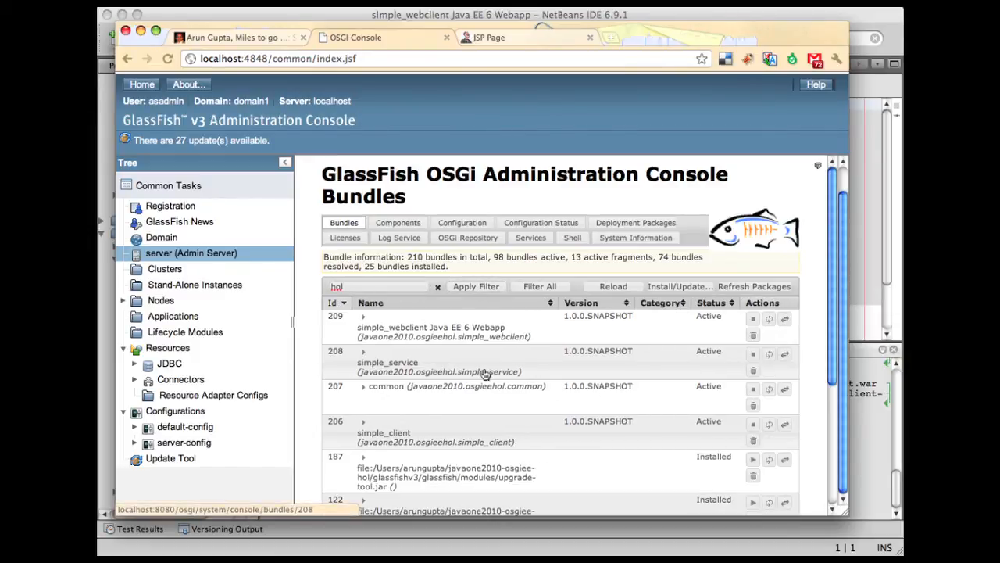
mouse_move(769, 366)
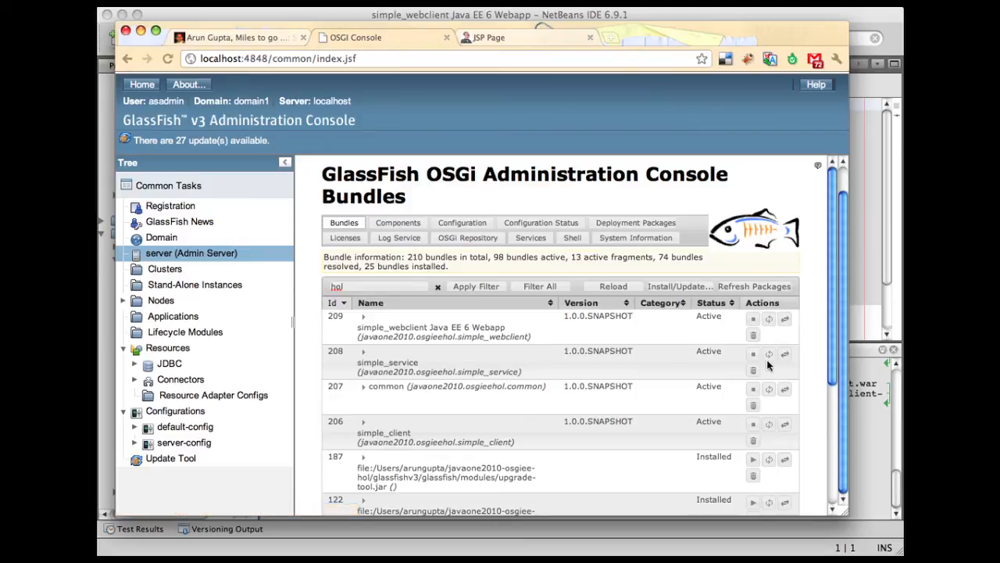
mouse_move(753, 353)
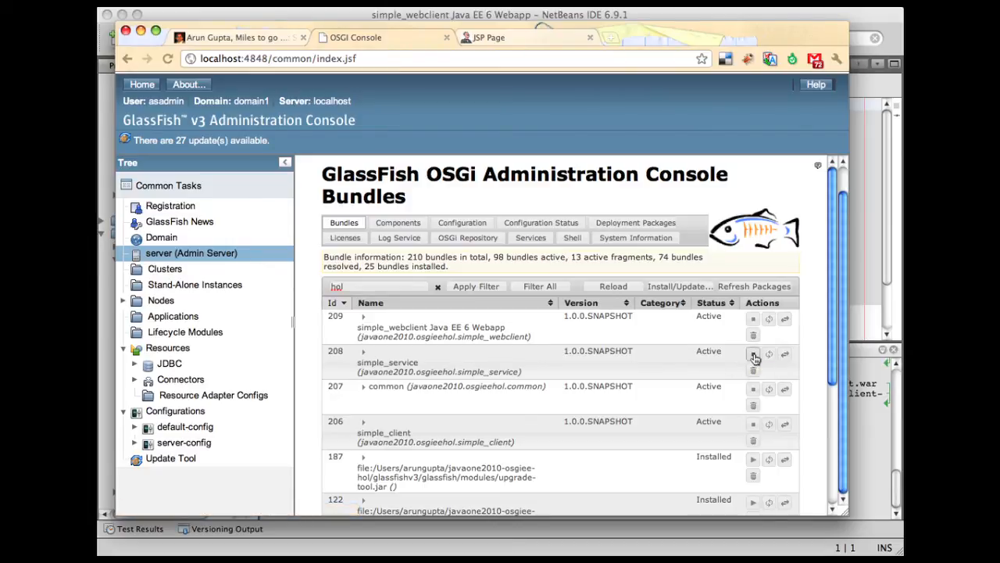
click(754, 353)
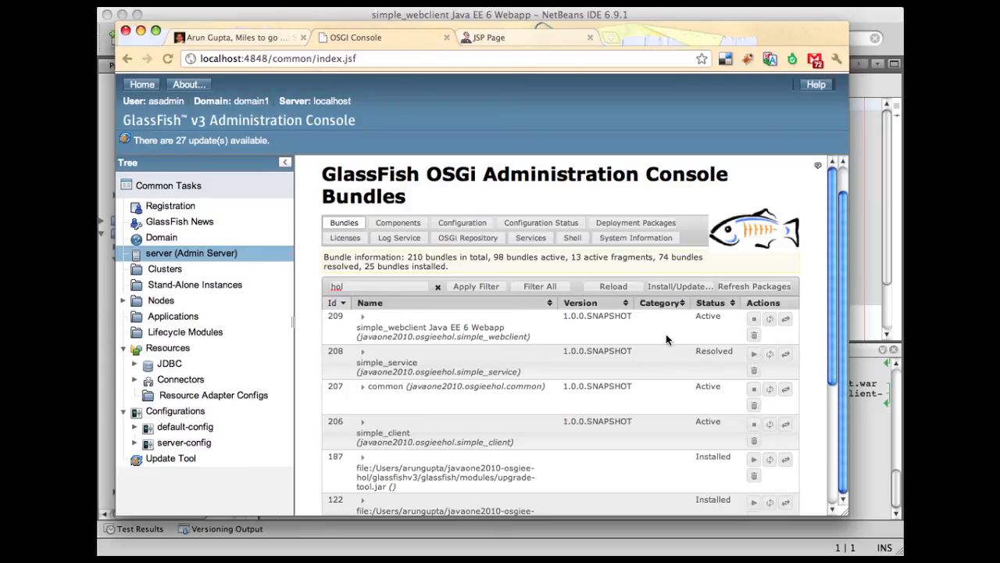
Step: Attempt to register a new user in simple_webclient, getting 'Service is not yet available.'
click(488, 38)
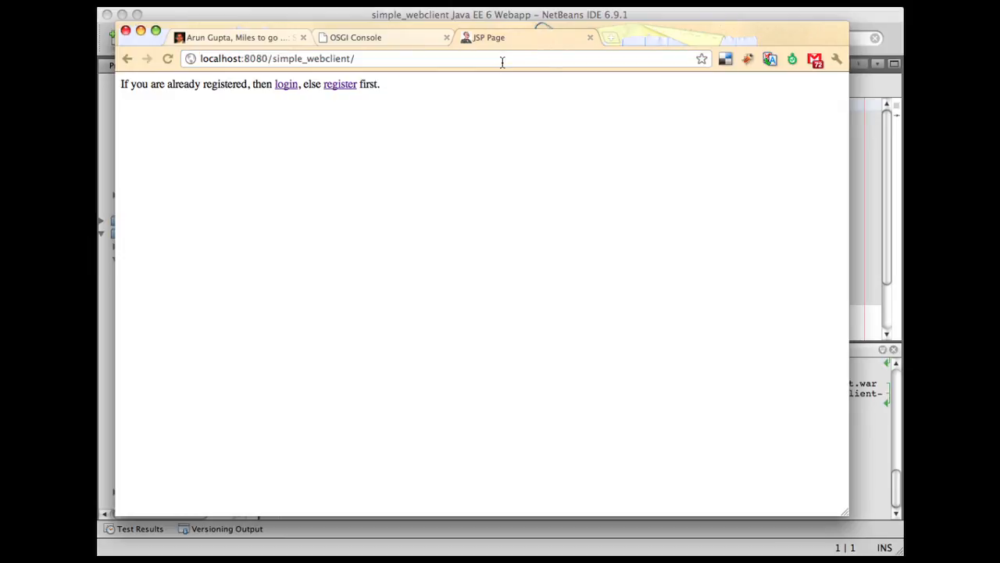
mouse_move(339, 84)
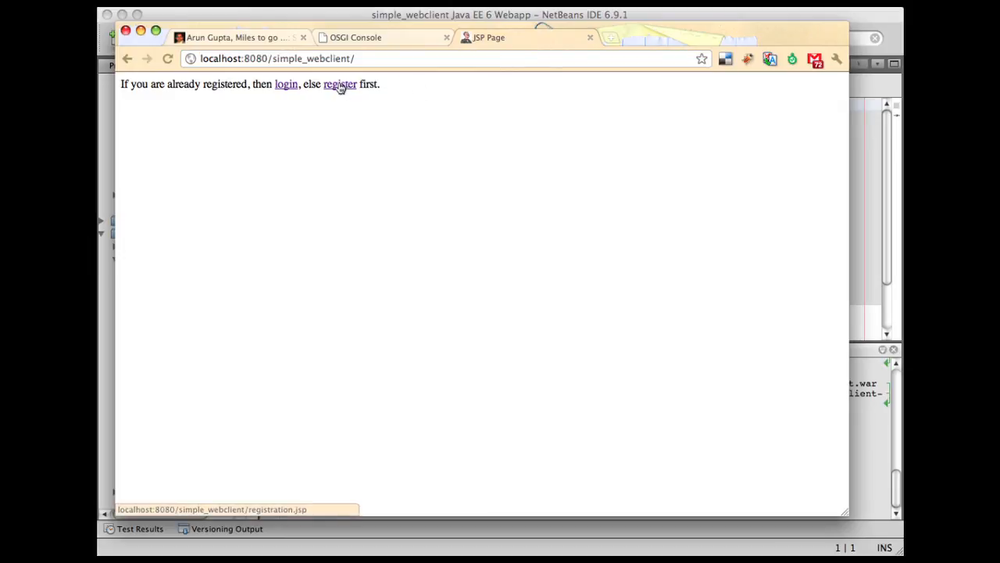
click(339, 85)
text(foo)
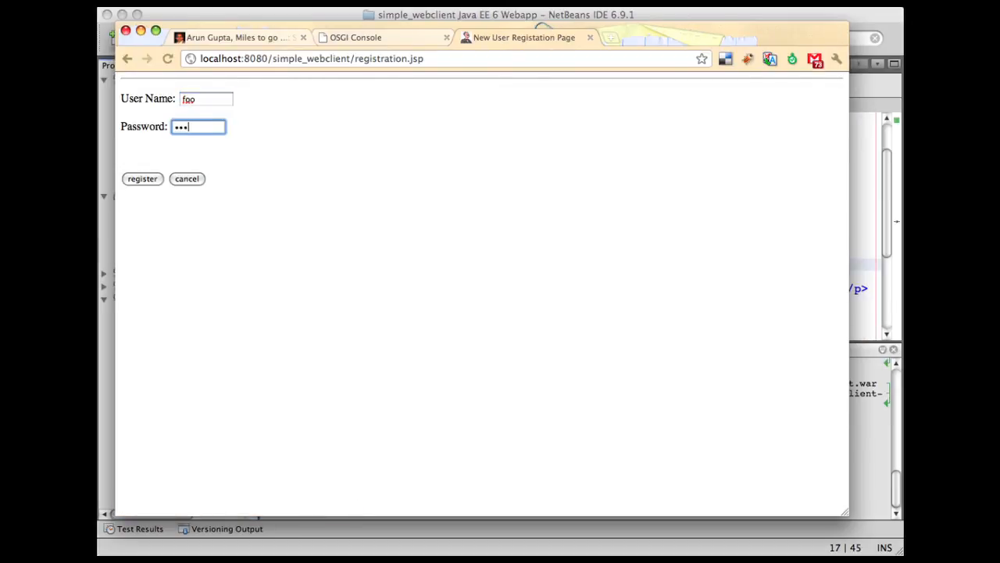
click(142, 178)
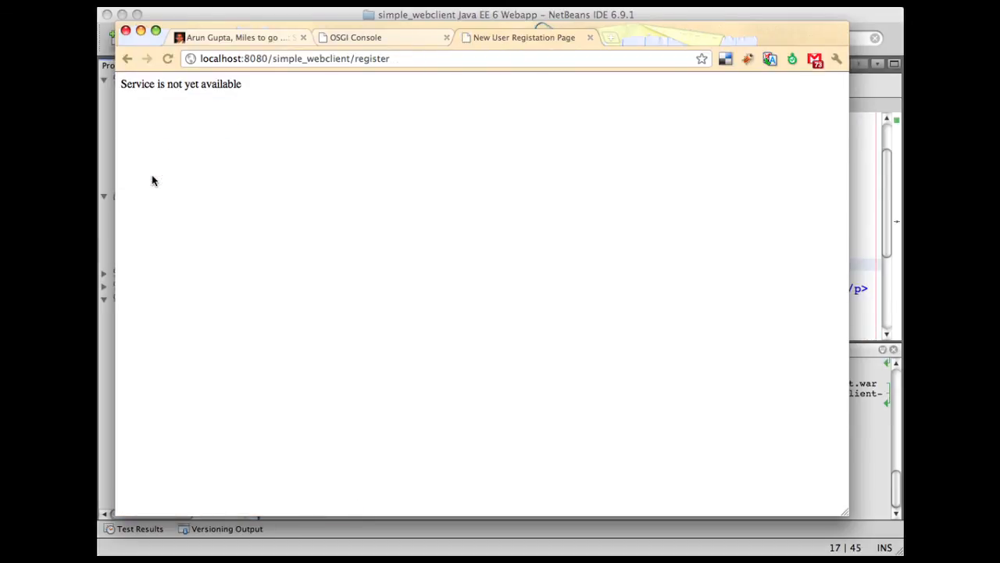